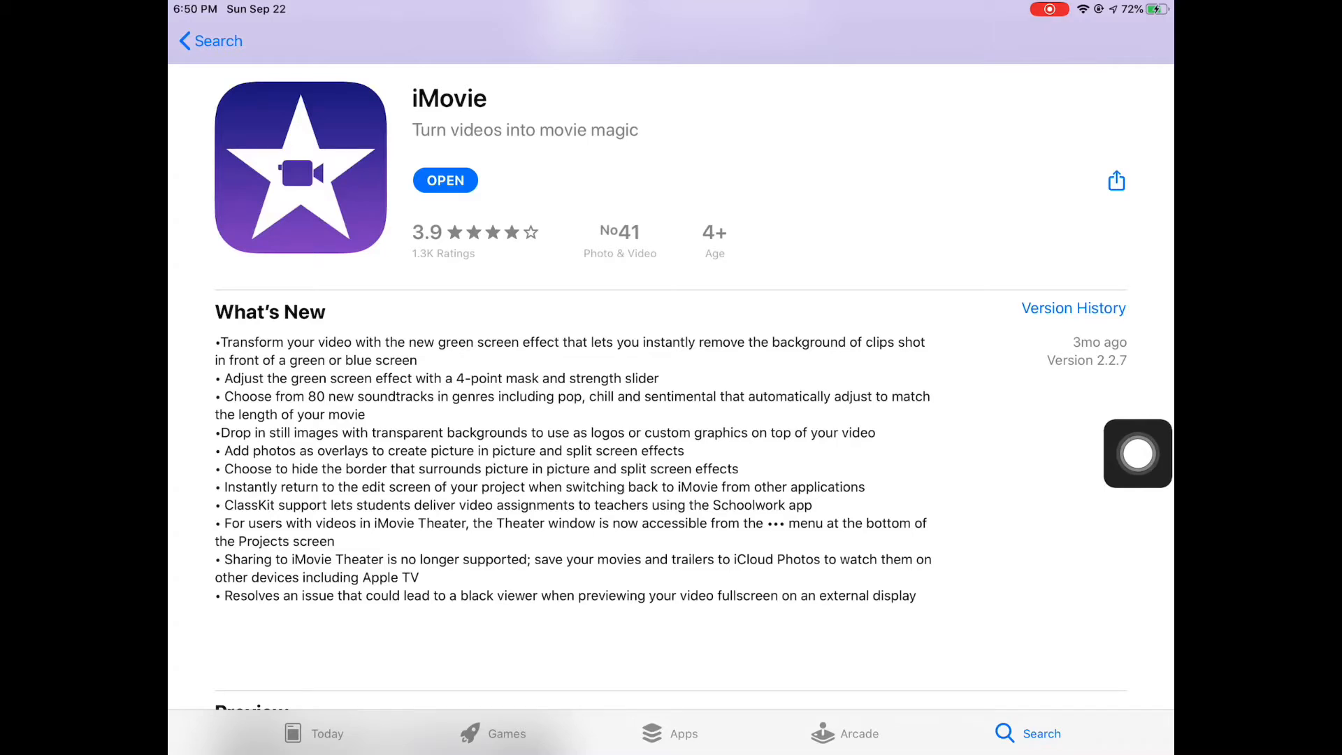
- Leave iMovie's App Store listing and open the My Movie 2 project in iMovie
left_click_drag(1137, 453, 836, 428)
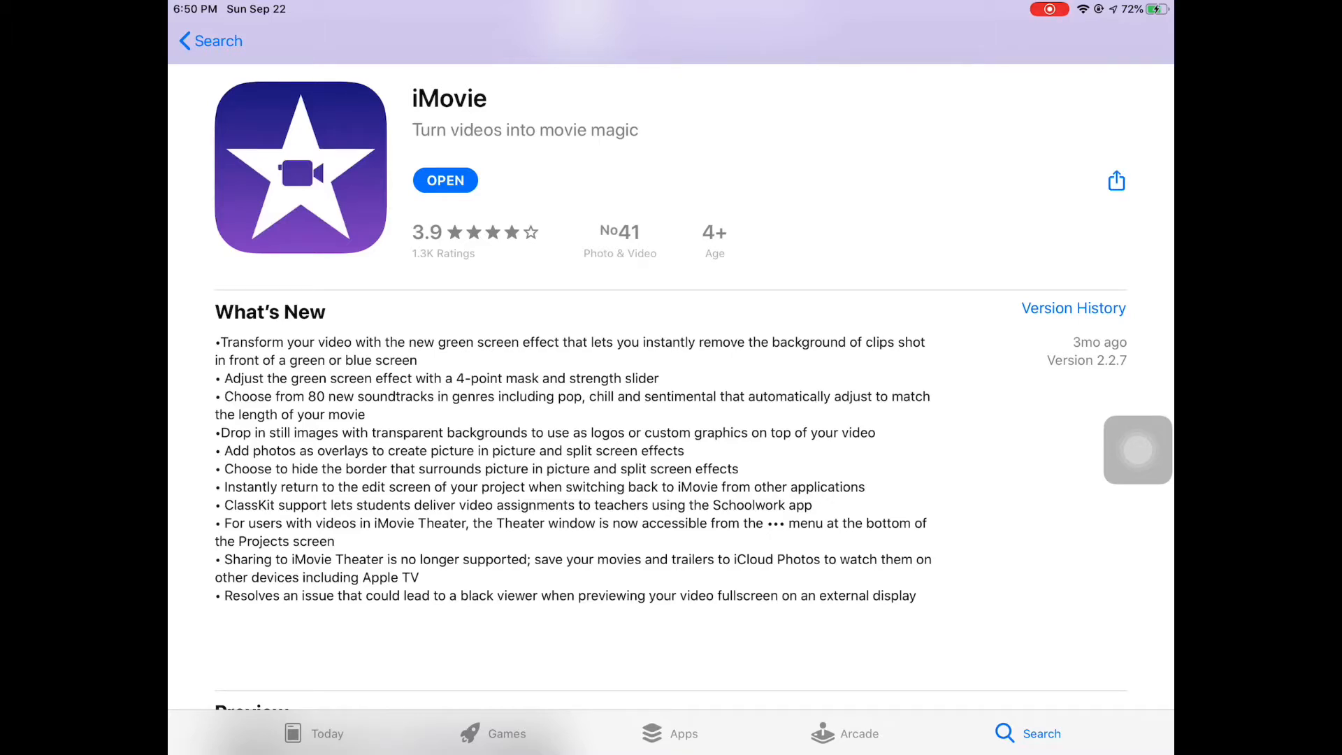
key("home")
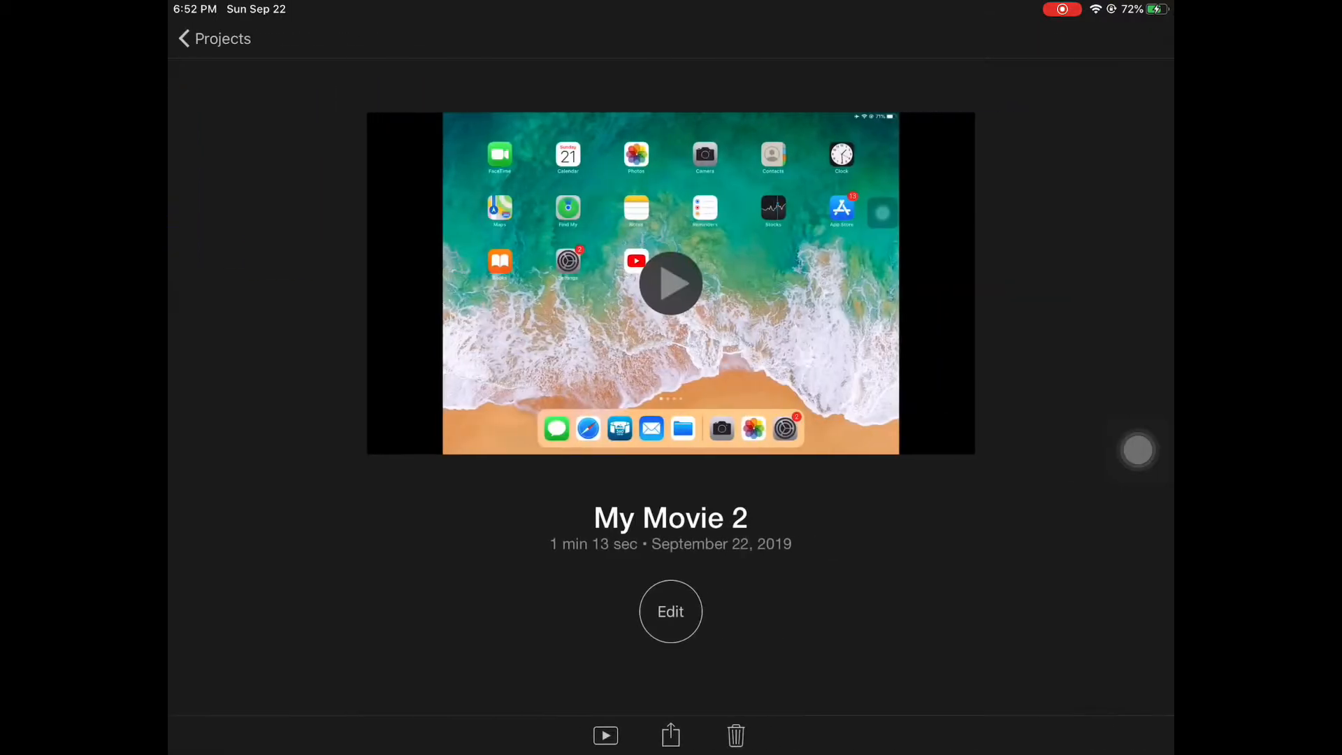
- Edit My Movie 2, try the Simple theme with Theme Music, then undo it
left_click(671, 612)
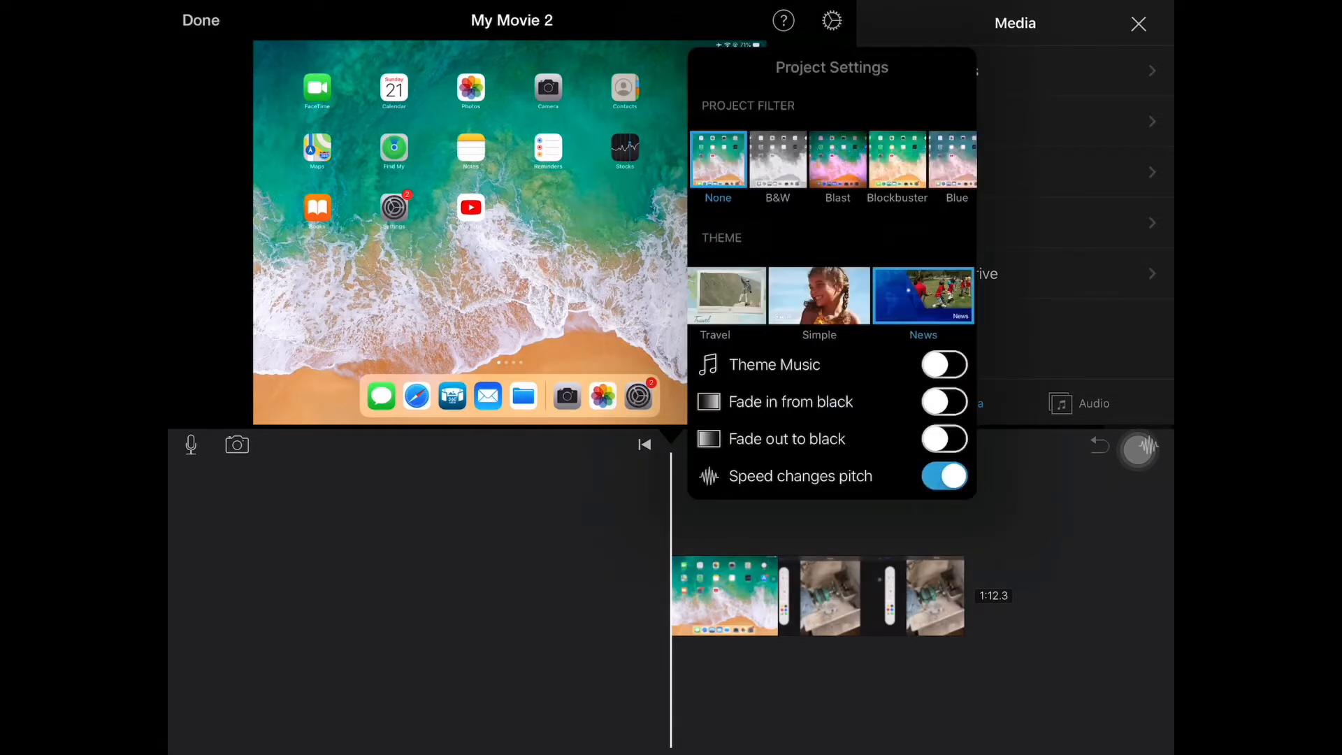
left_click(820, 295)
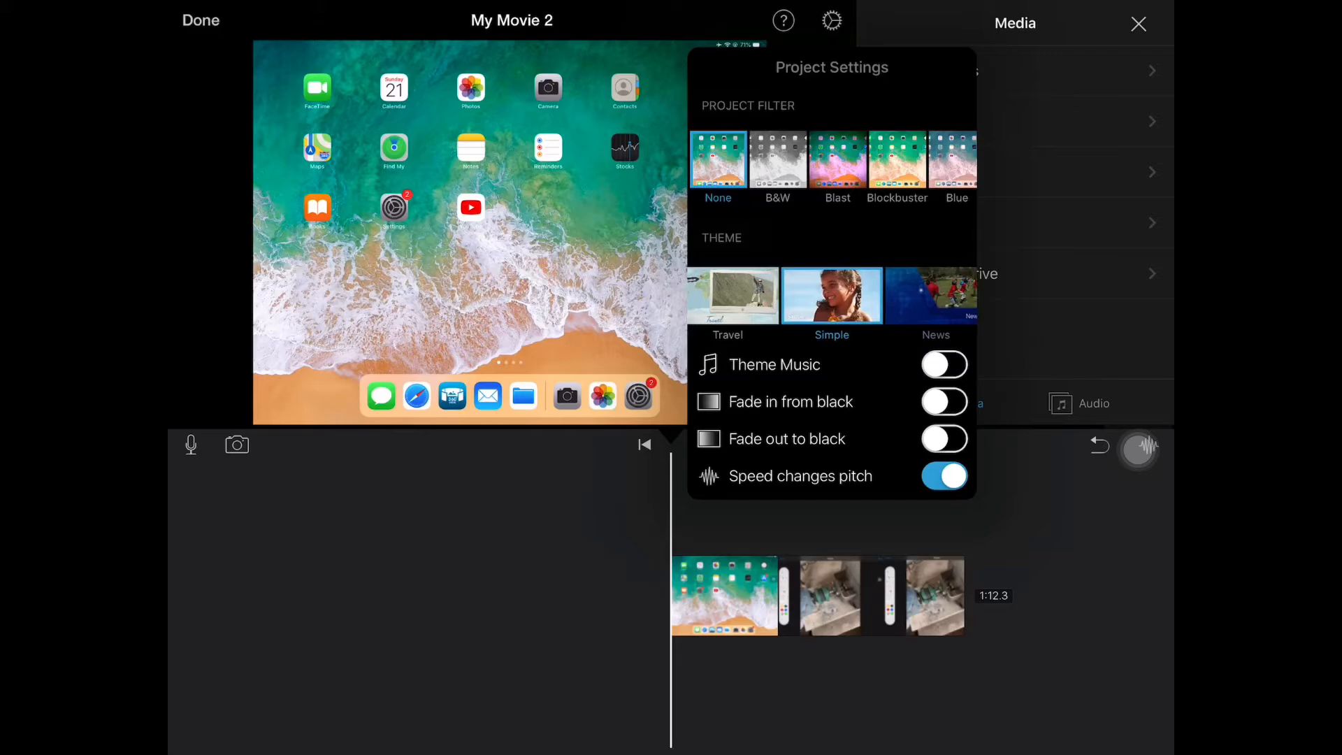
left_click(944, 364)
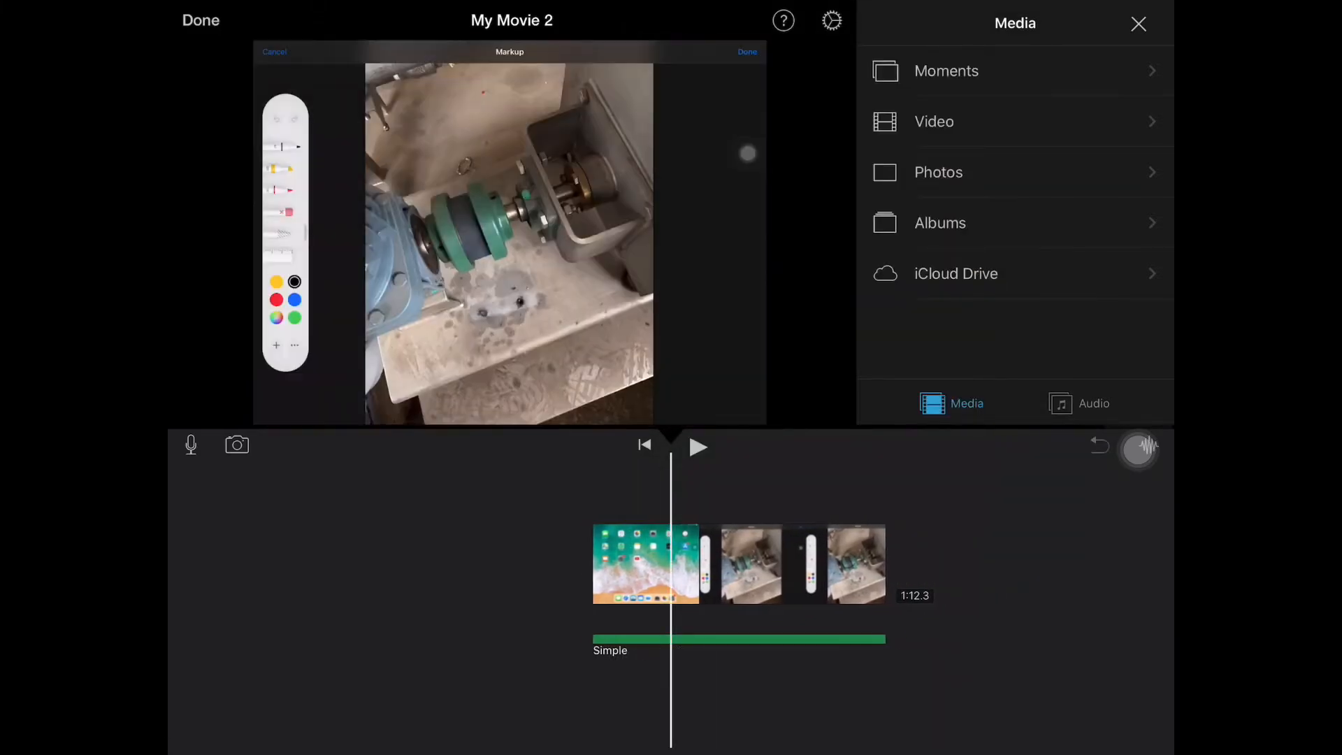
left_click_drag(436, 171, 514, 223)
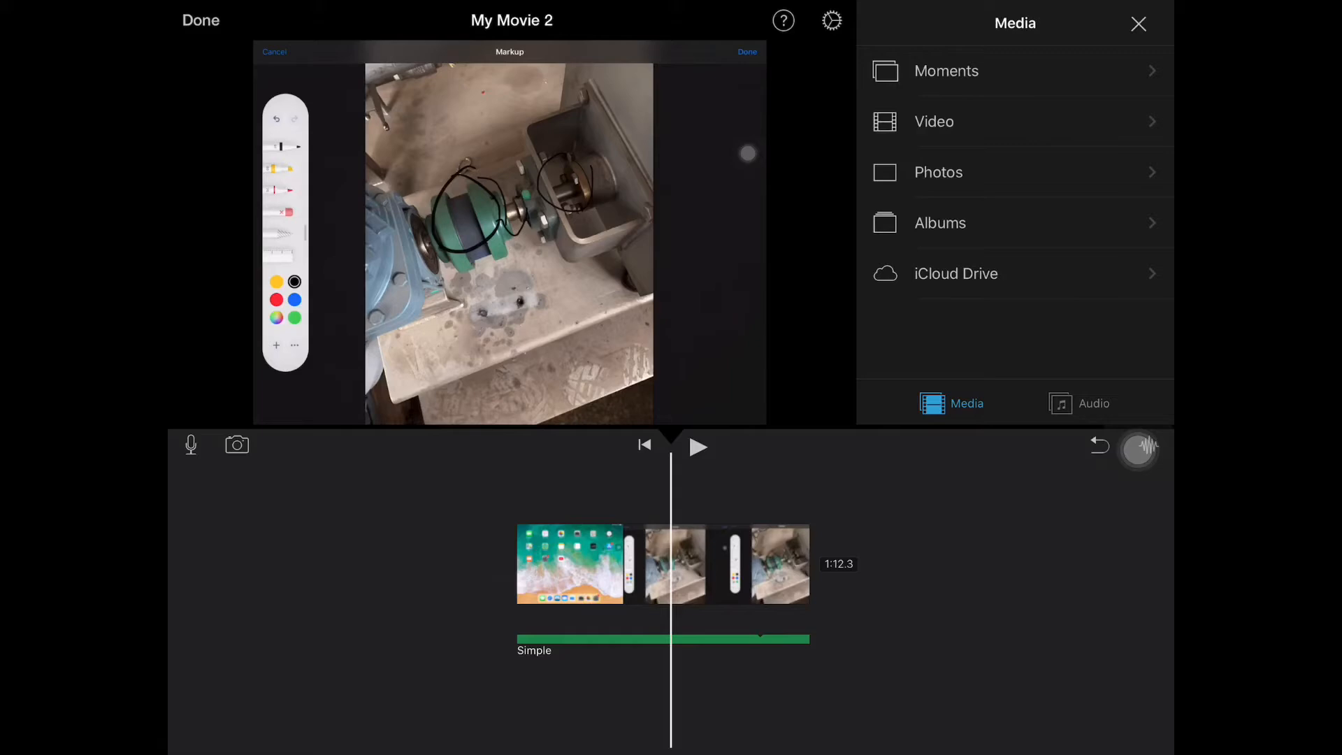
left_click(697, 447)
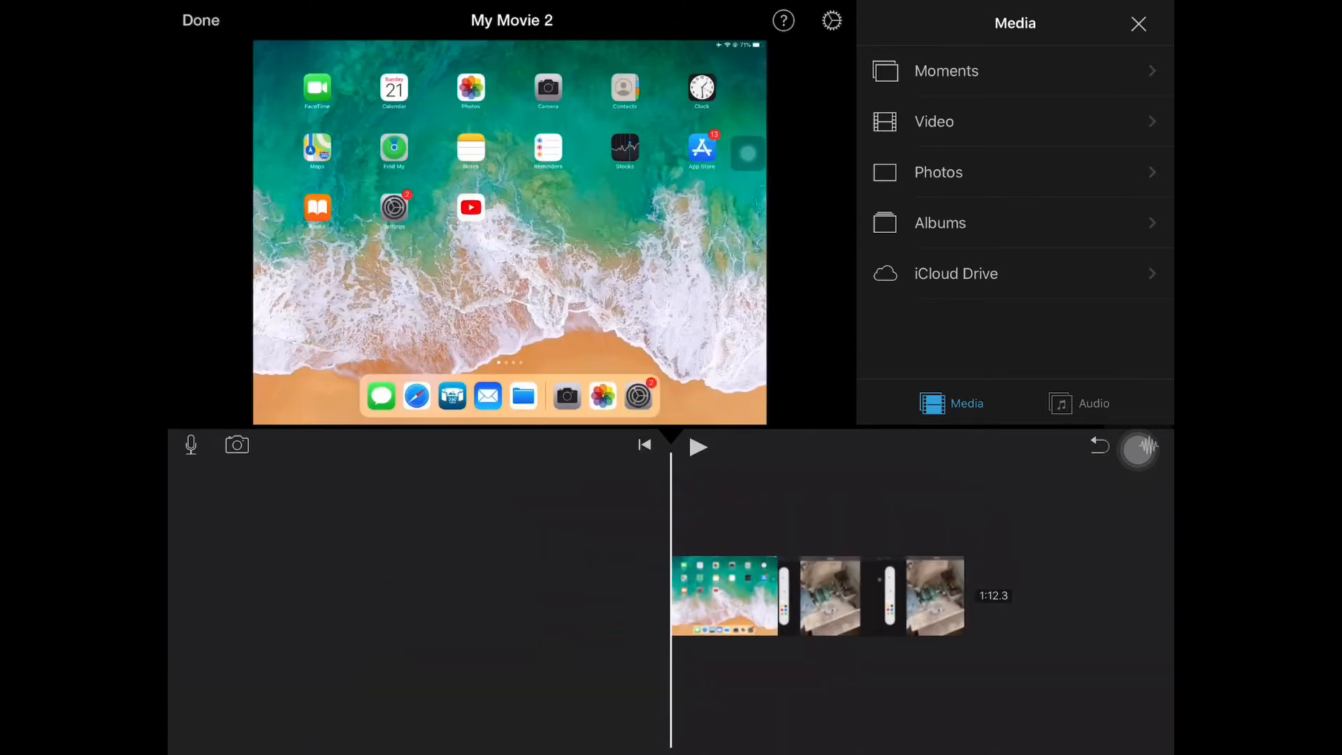
- Reopen the editor and add the Jul 19, 2019 video from All Videos
left_click(202, 20)
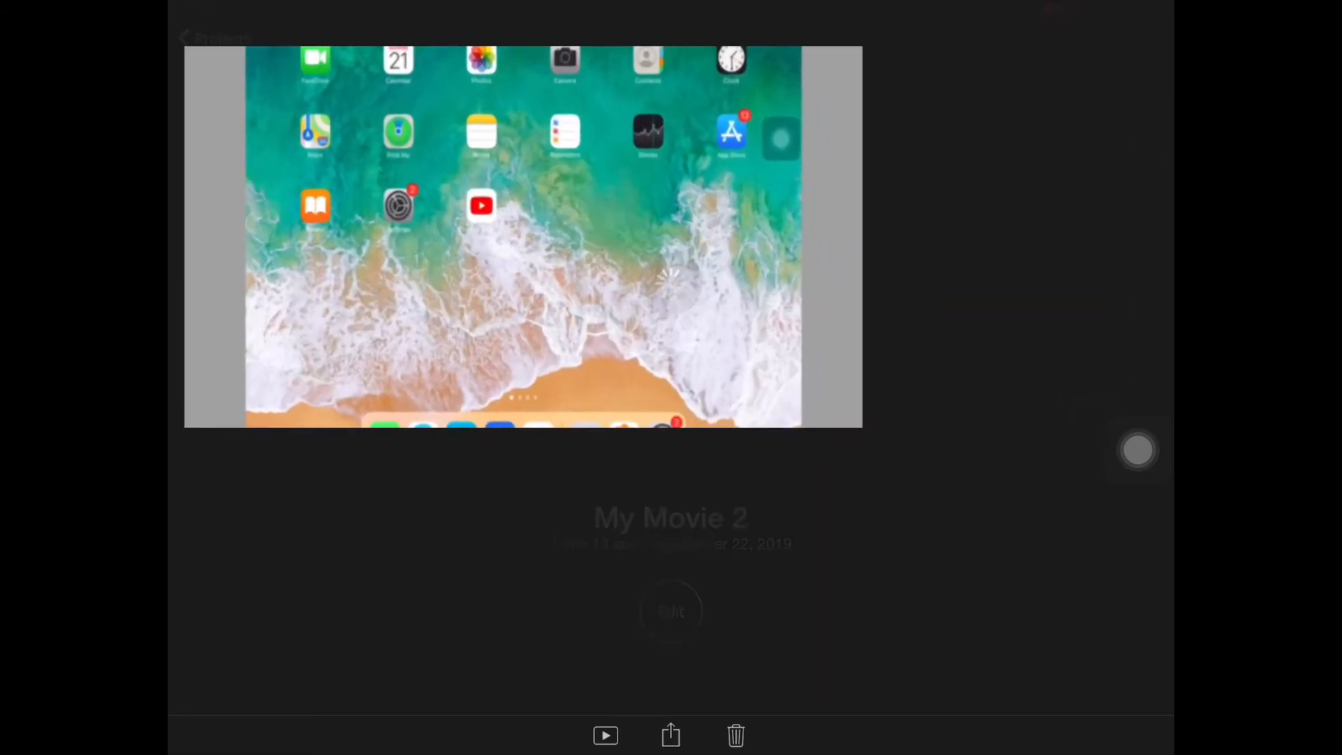
left_click(671, 611)
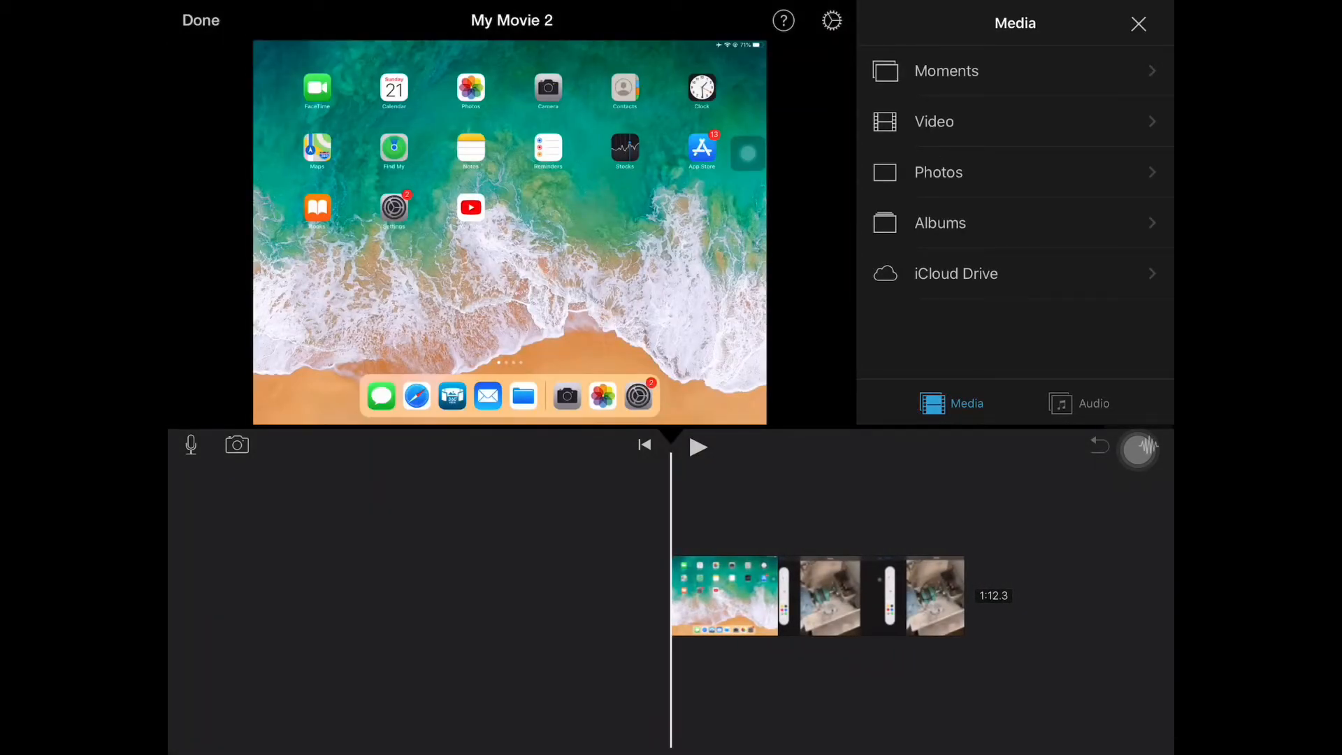
left_click(934, 121)
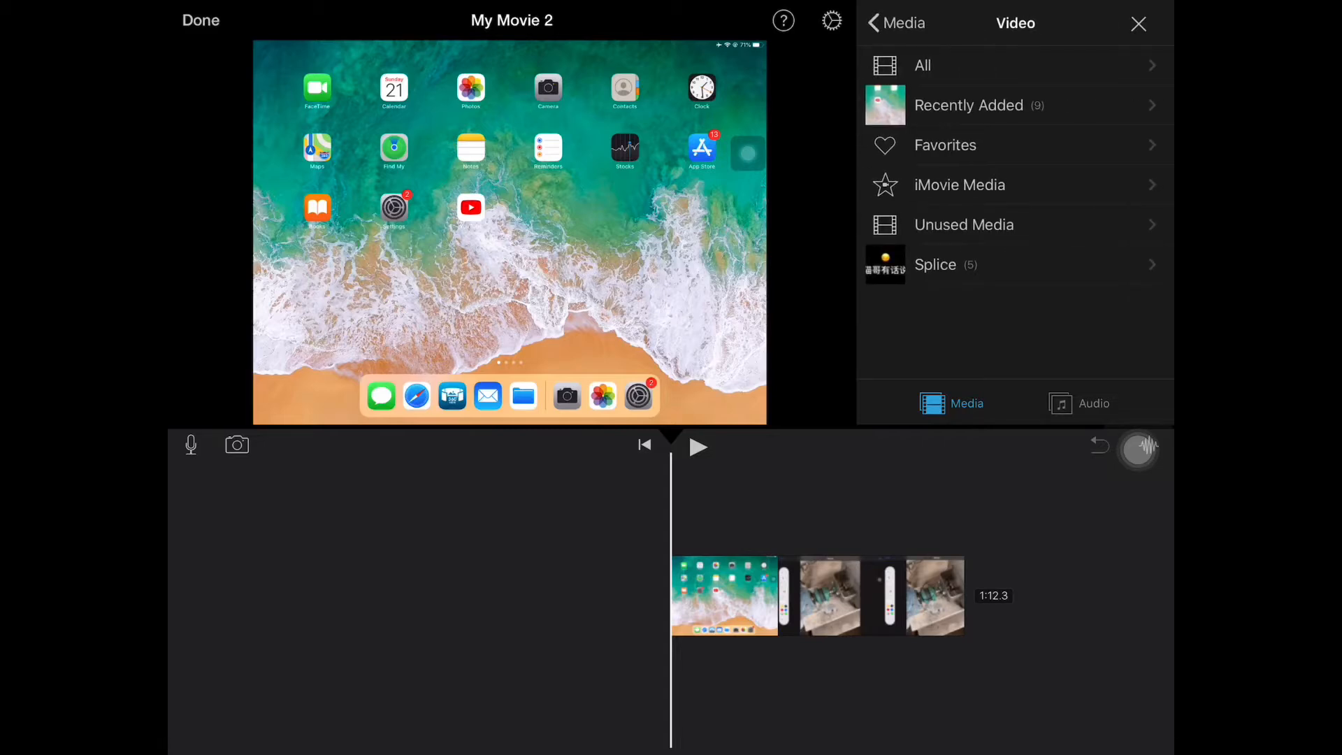
left_click(969, 105)
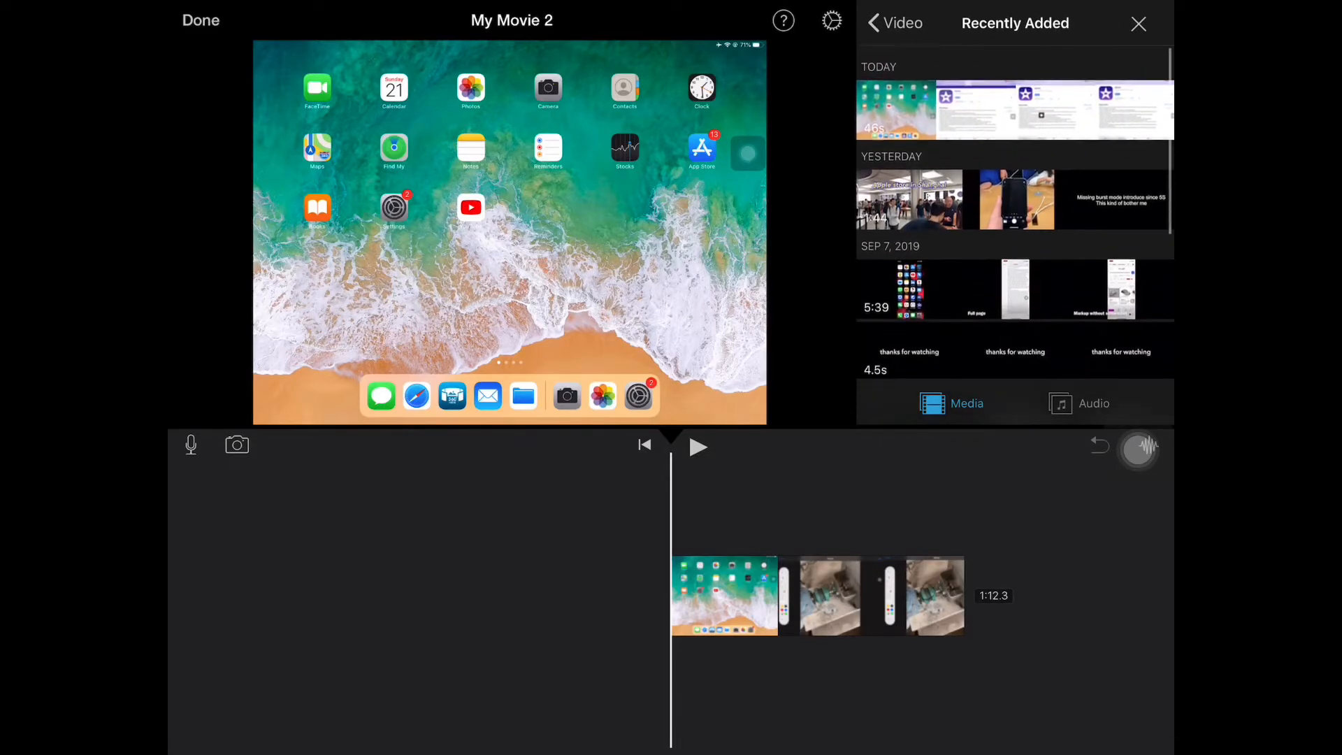
scroll("down", 3)
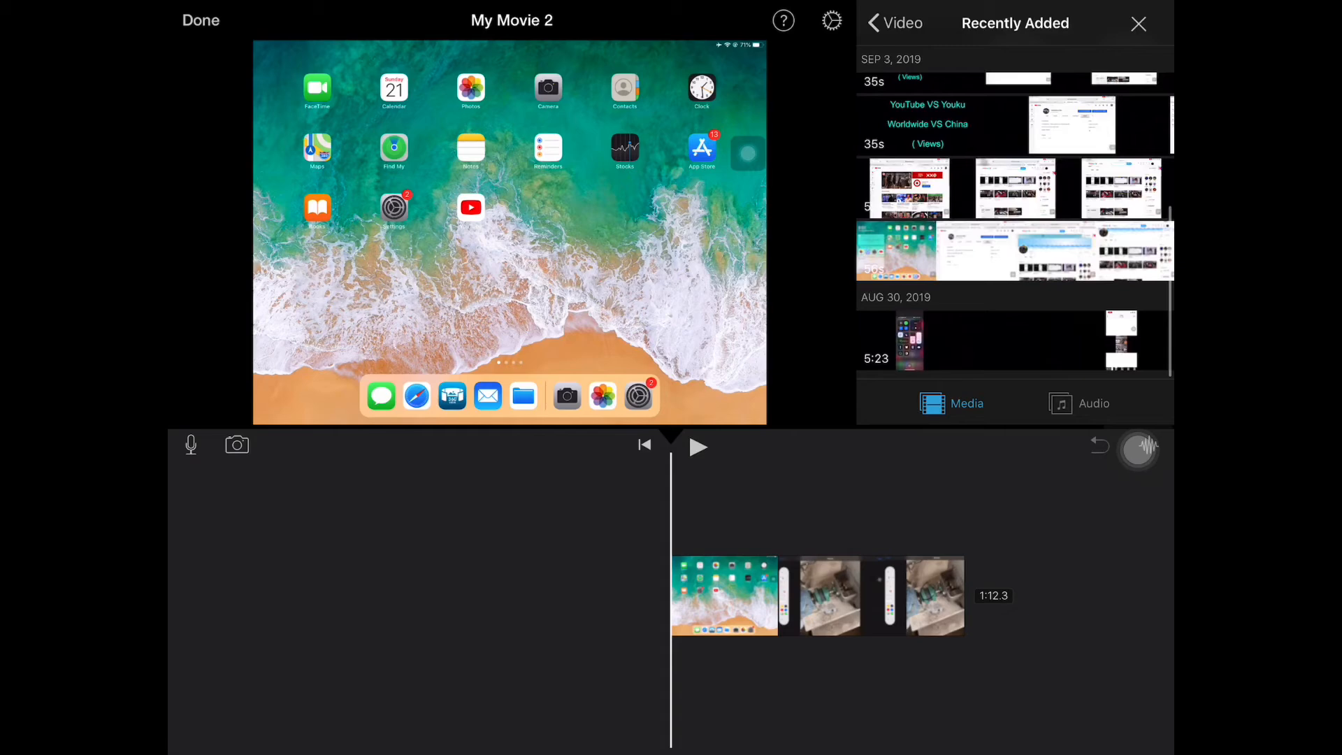
left_click(877, 23)
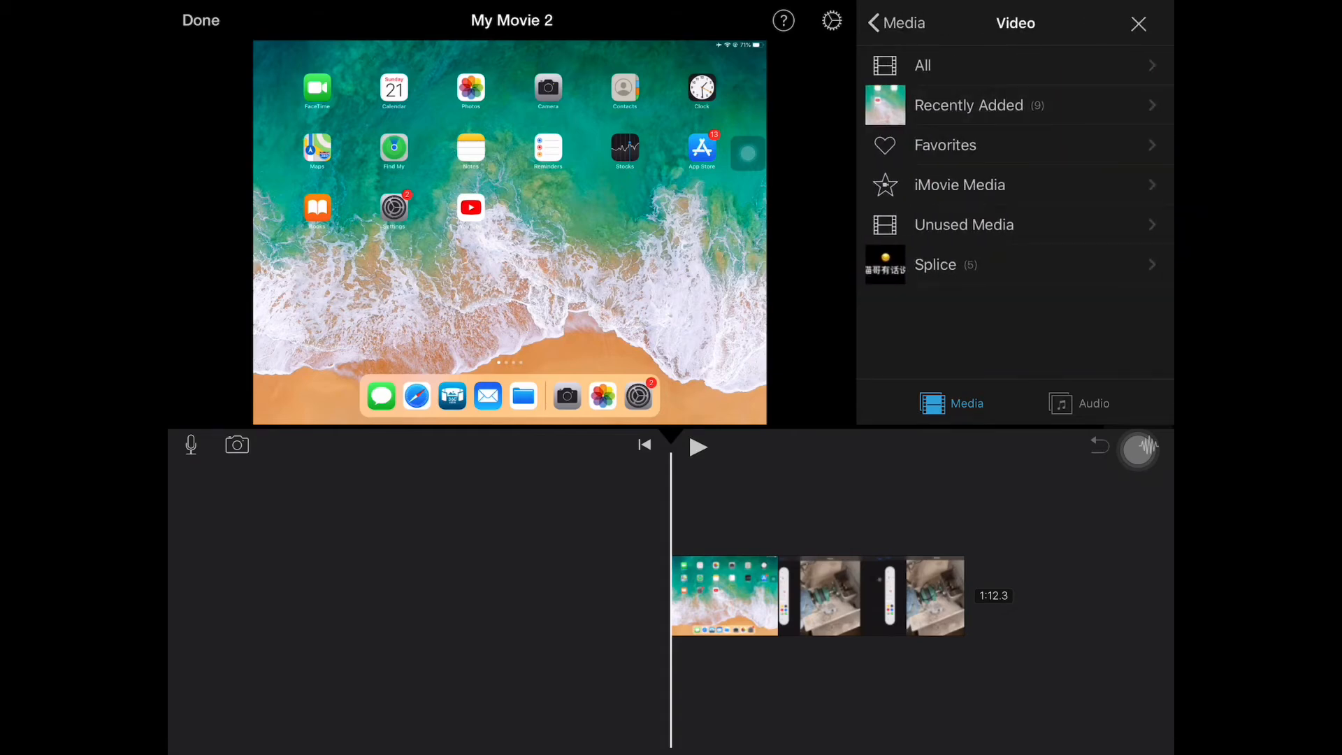
left_click(922, 65)
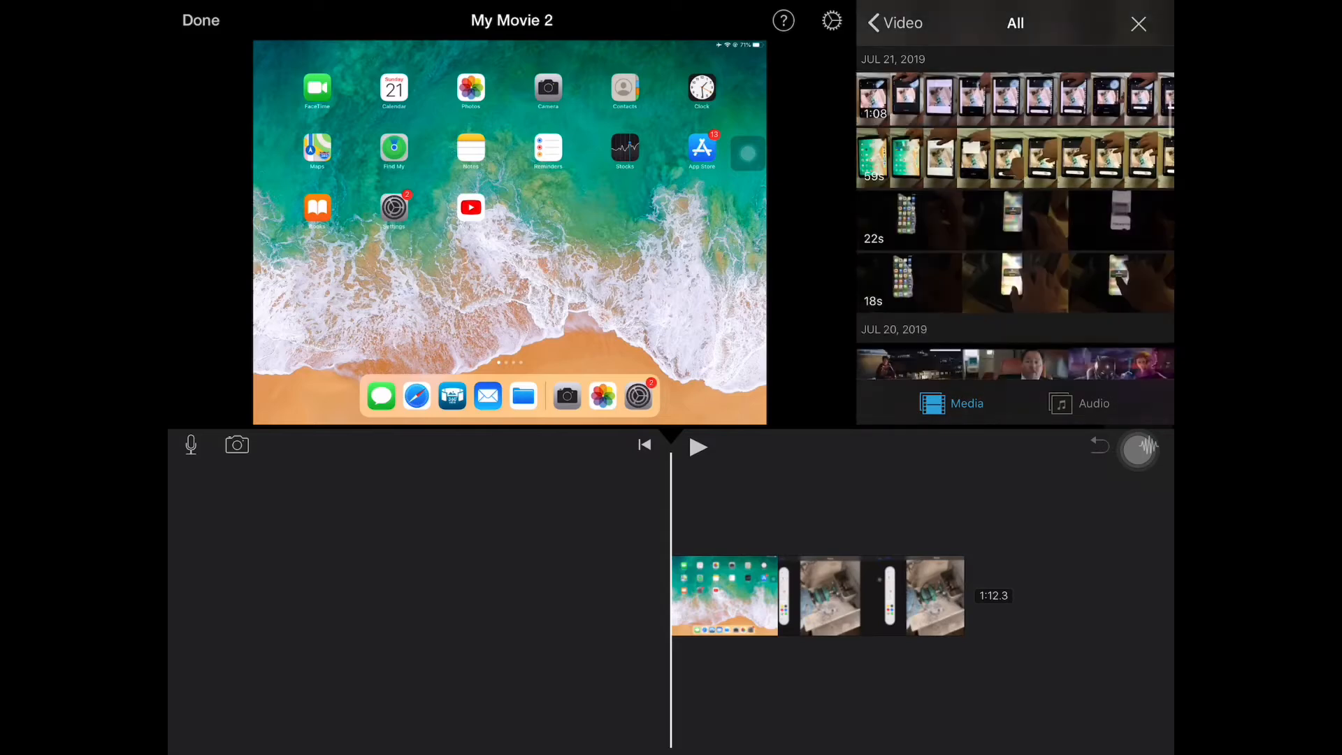
left_click(1015, 185)
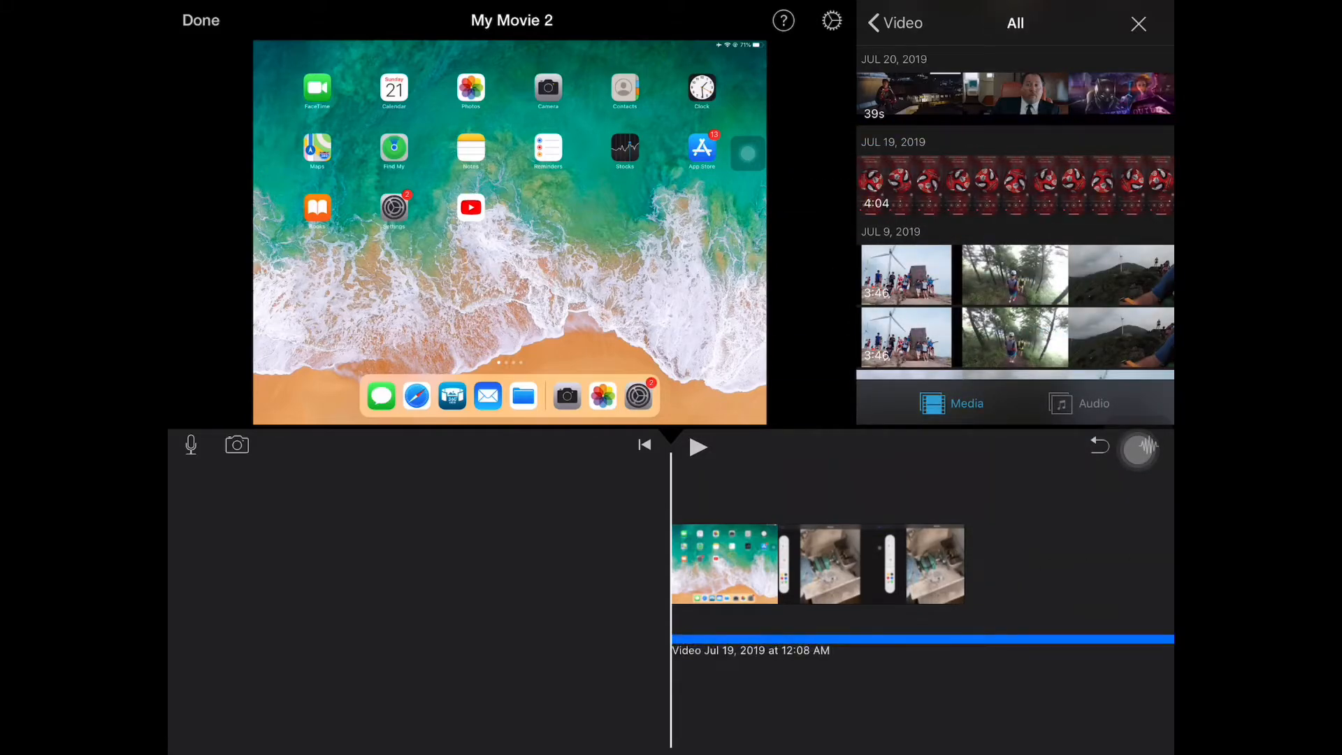
- Select the blue Jul 19 track and drag its end handle to match the clips
left_click(699, 446)
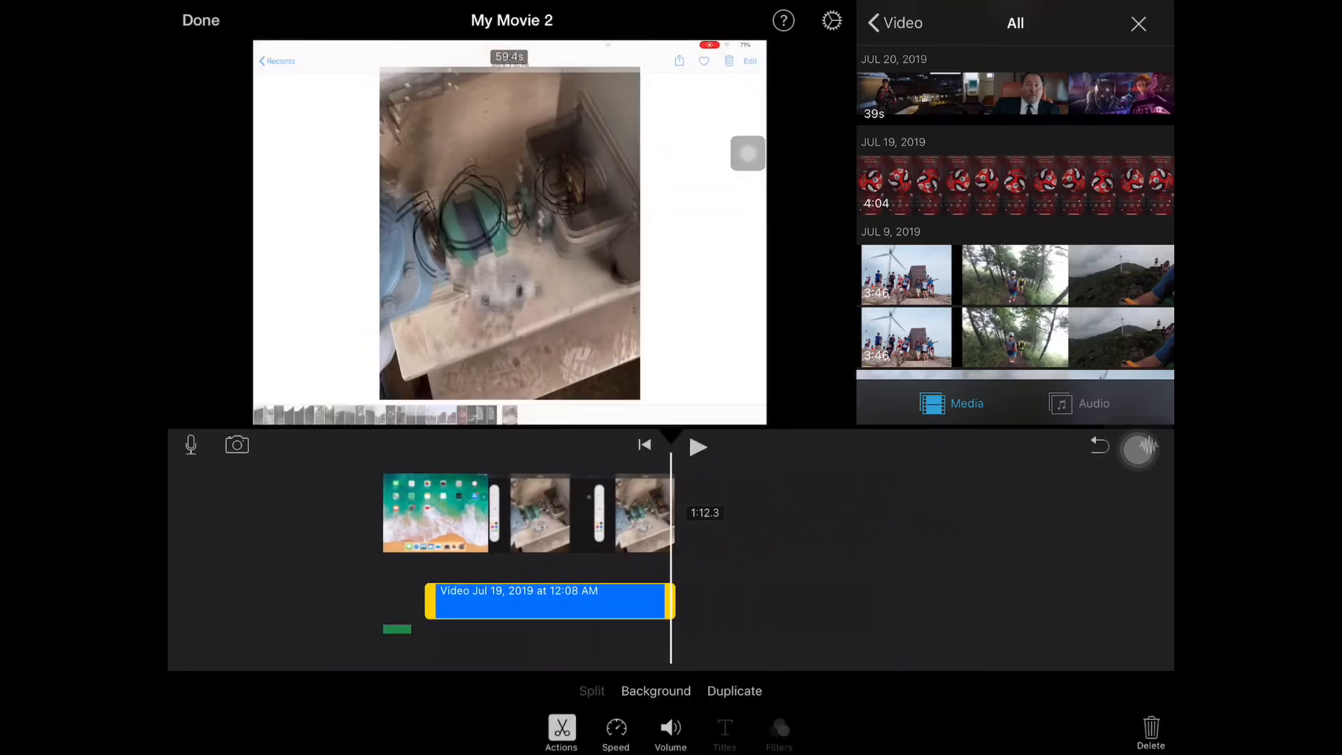
- Delete the Jul 19 video track and return to the video categories
left_click(670, 729)
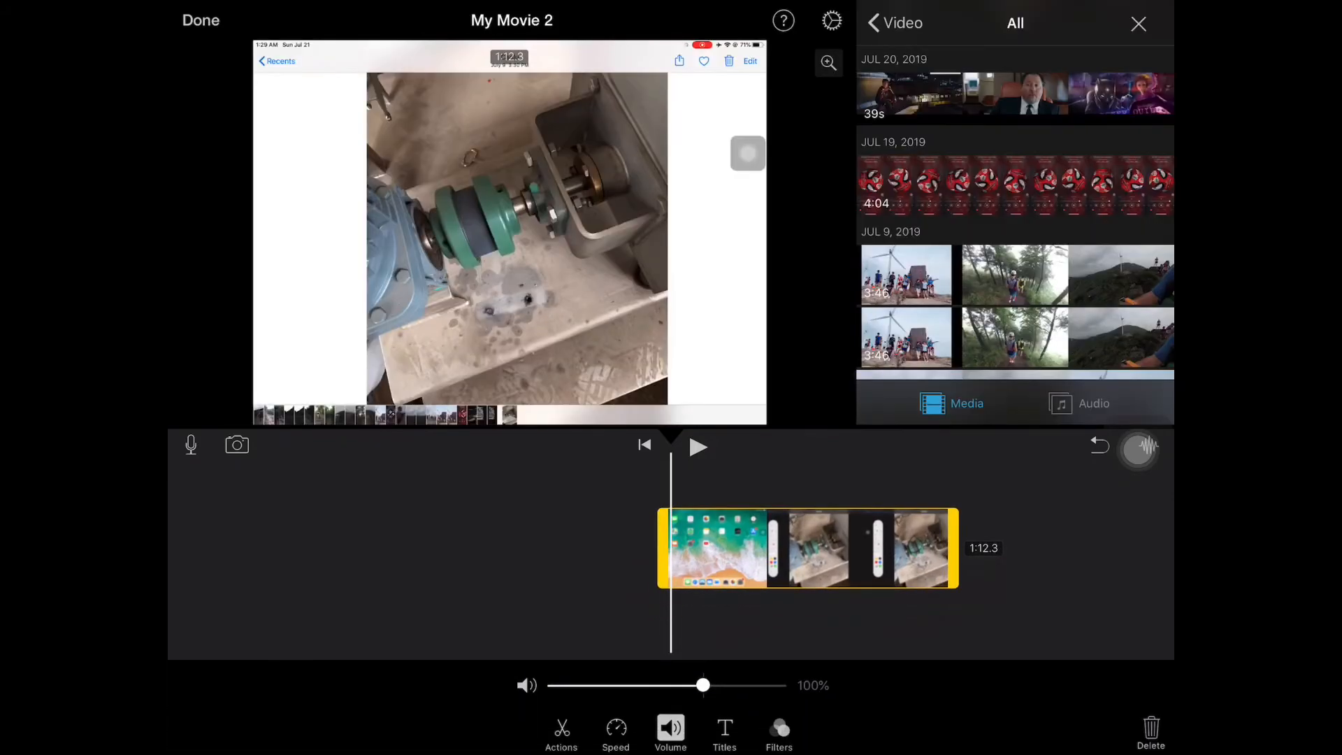
left_click(887, 23)
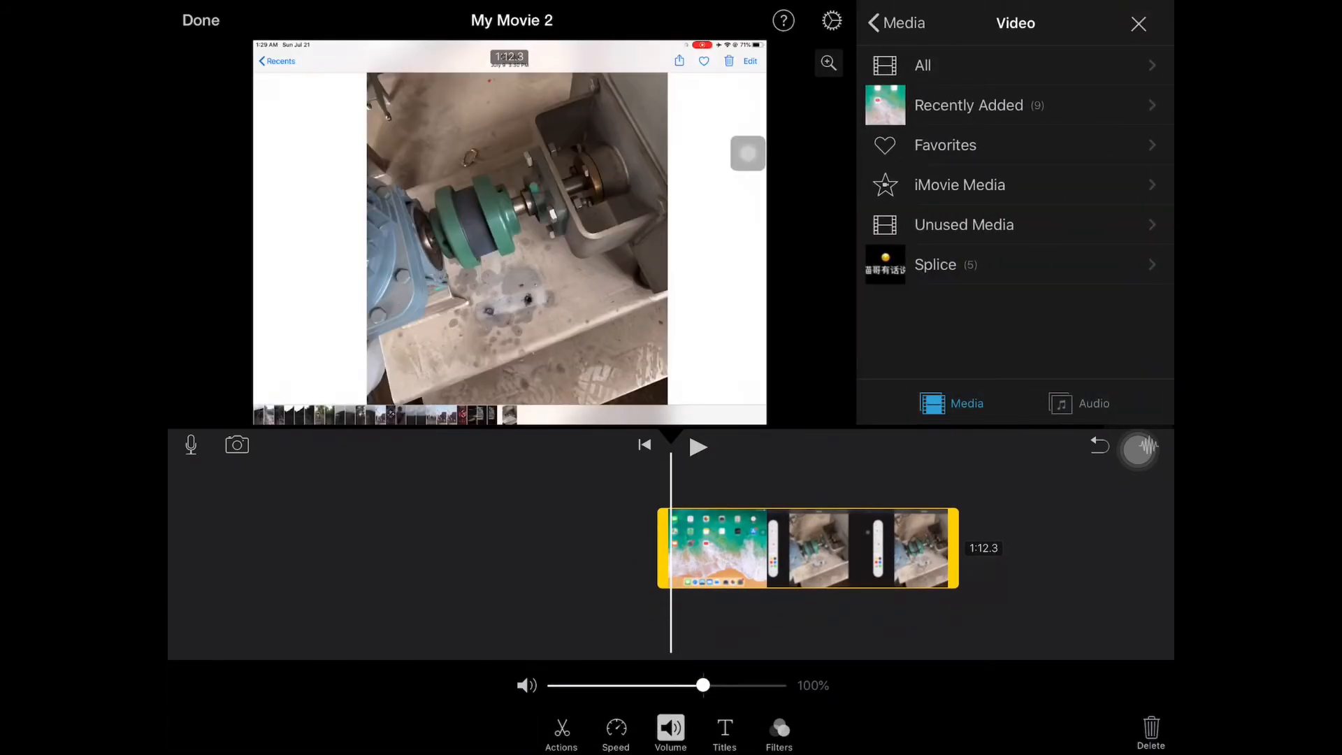
- Preview Illuminations in Audio > Soundtracks and add it beneath the clips
left_click(1093, 403)
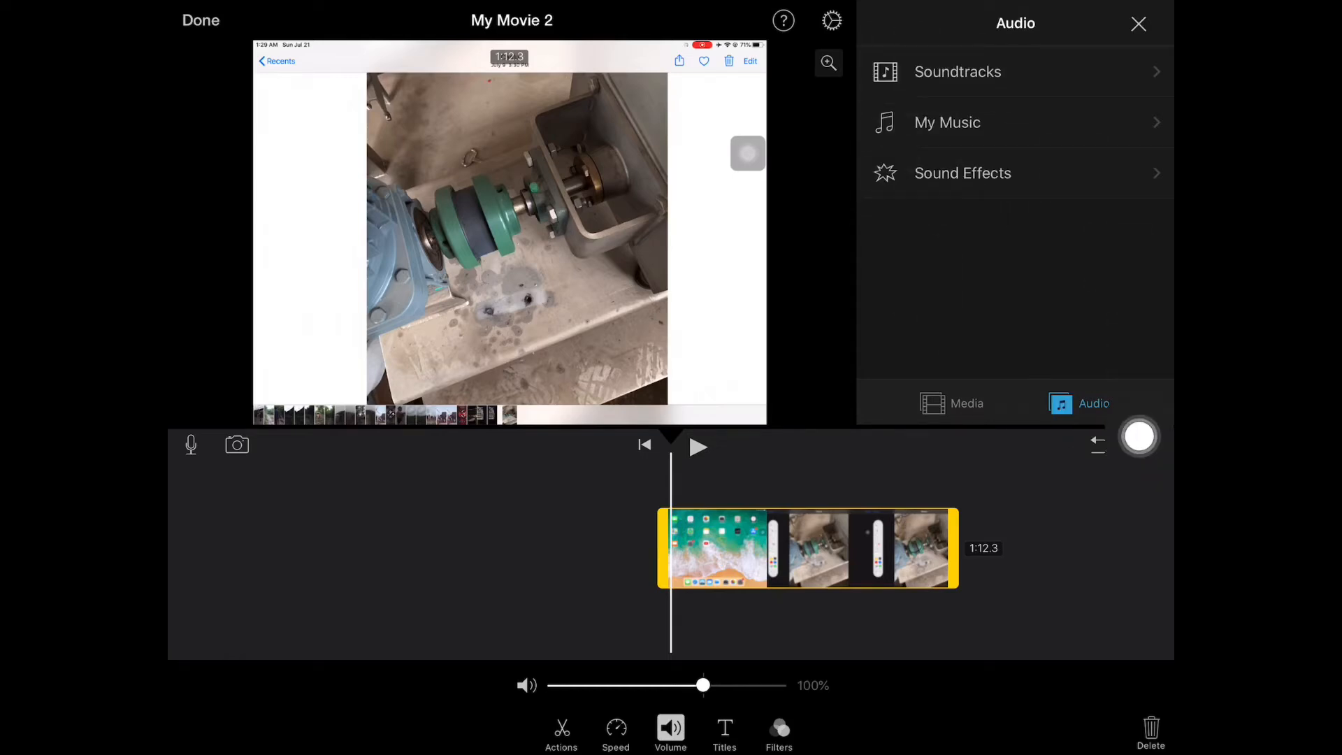
left_click(958, 71)
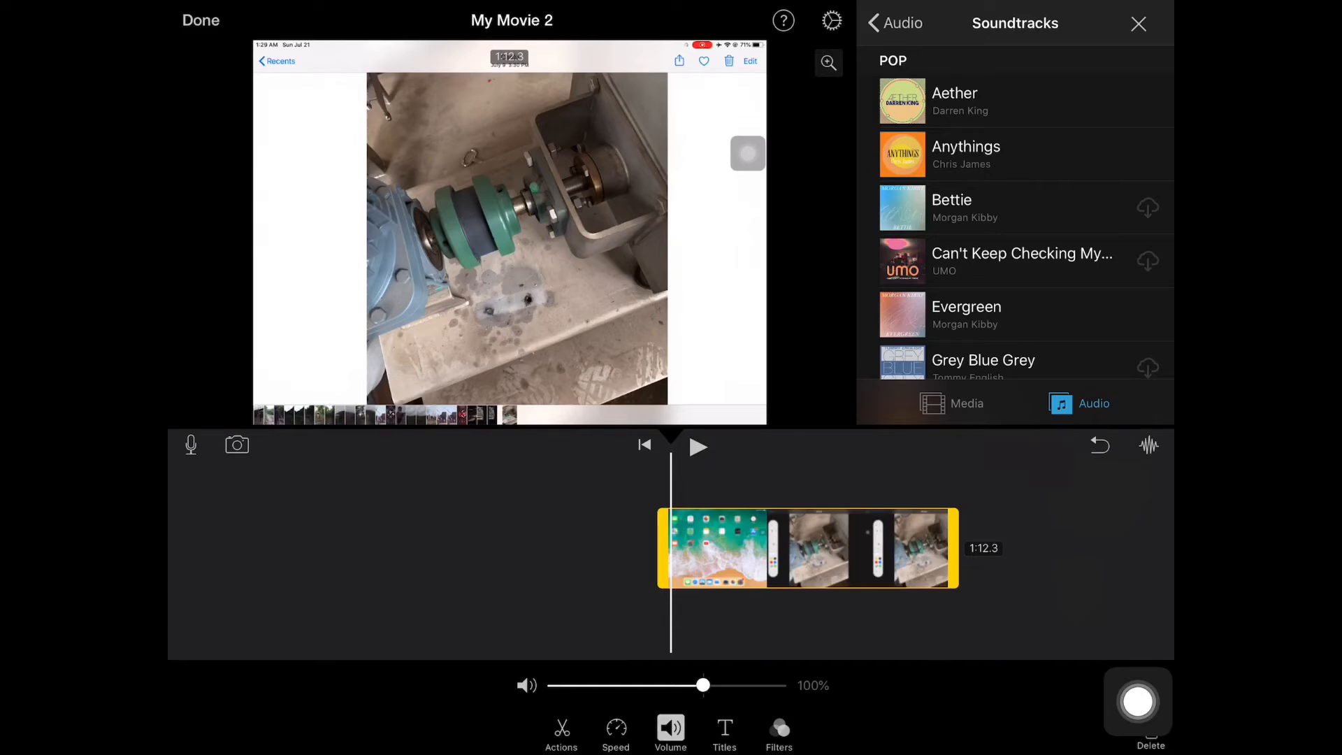
scroll("down", 3)
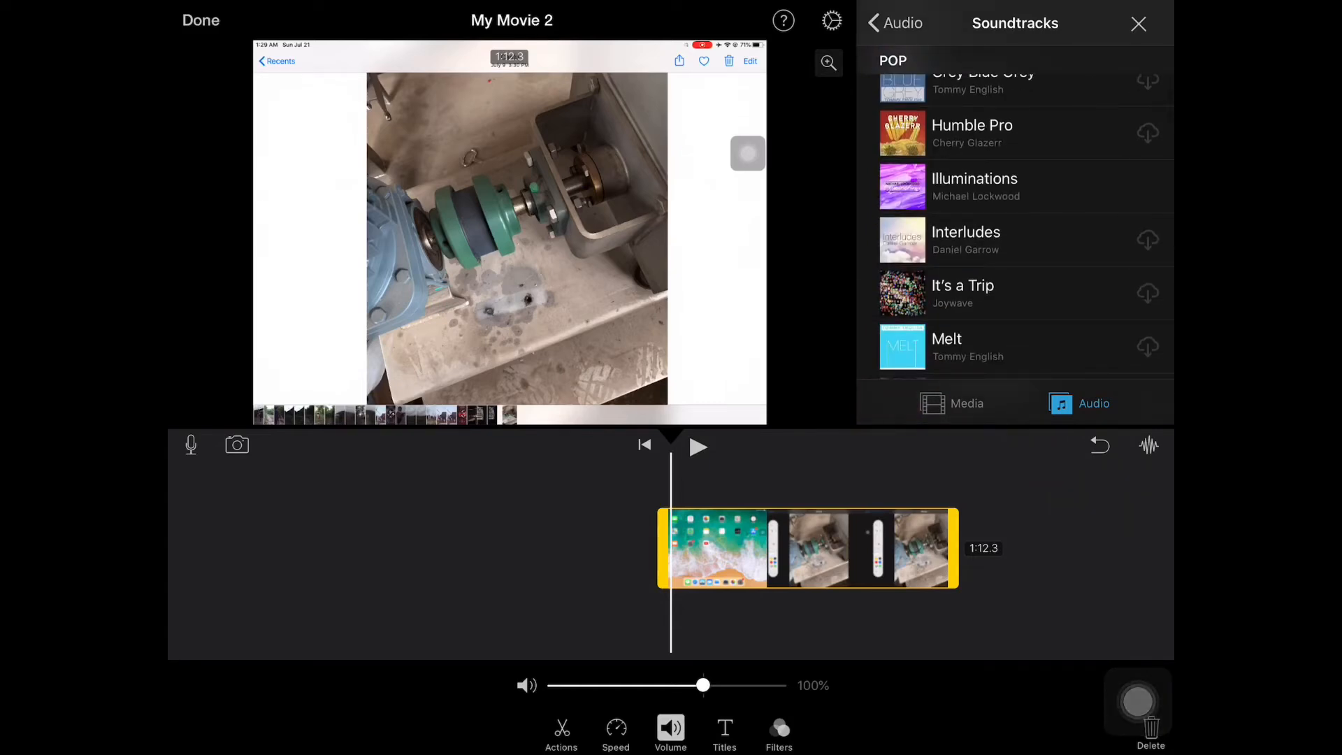
scroll("down", 3)
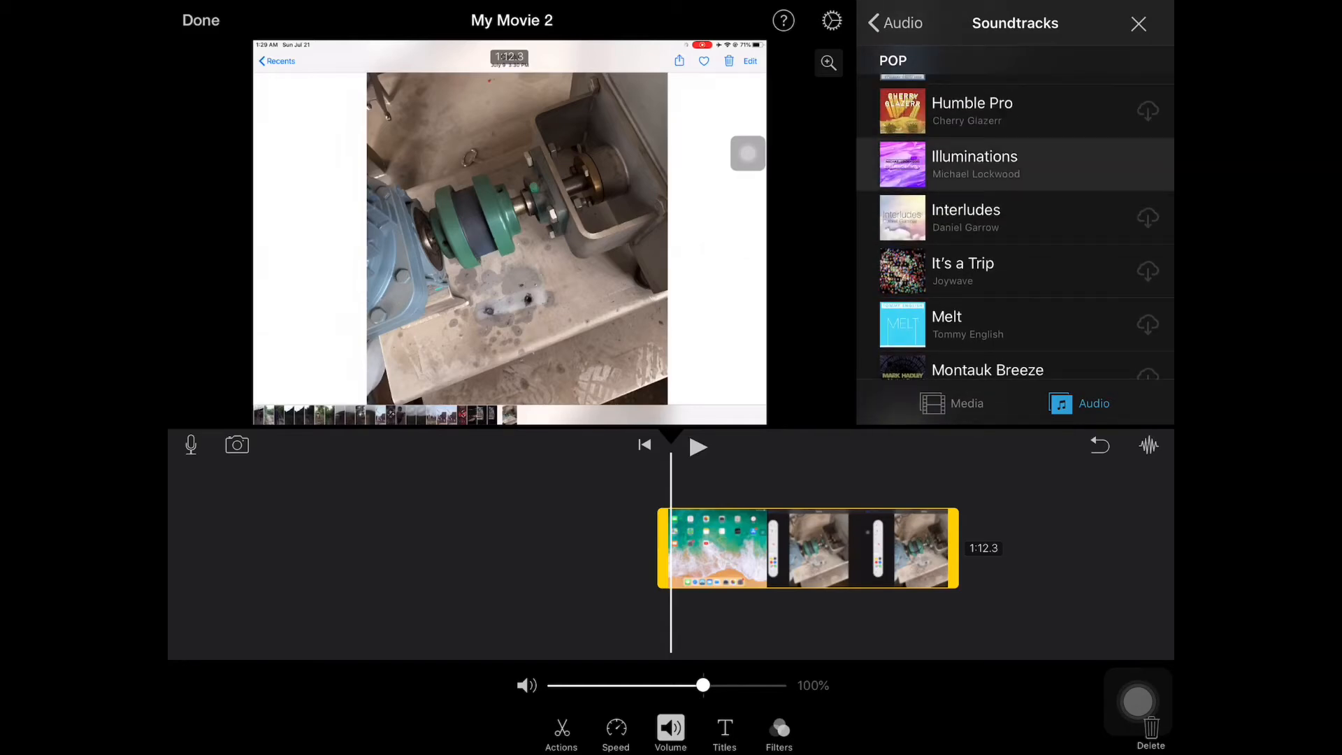
left_click(1015, 165)
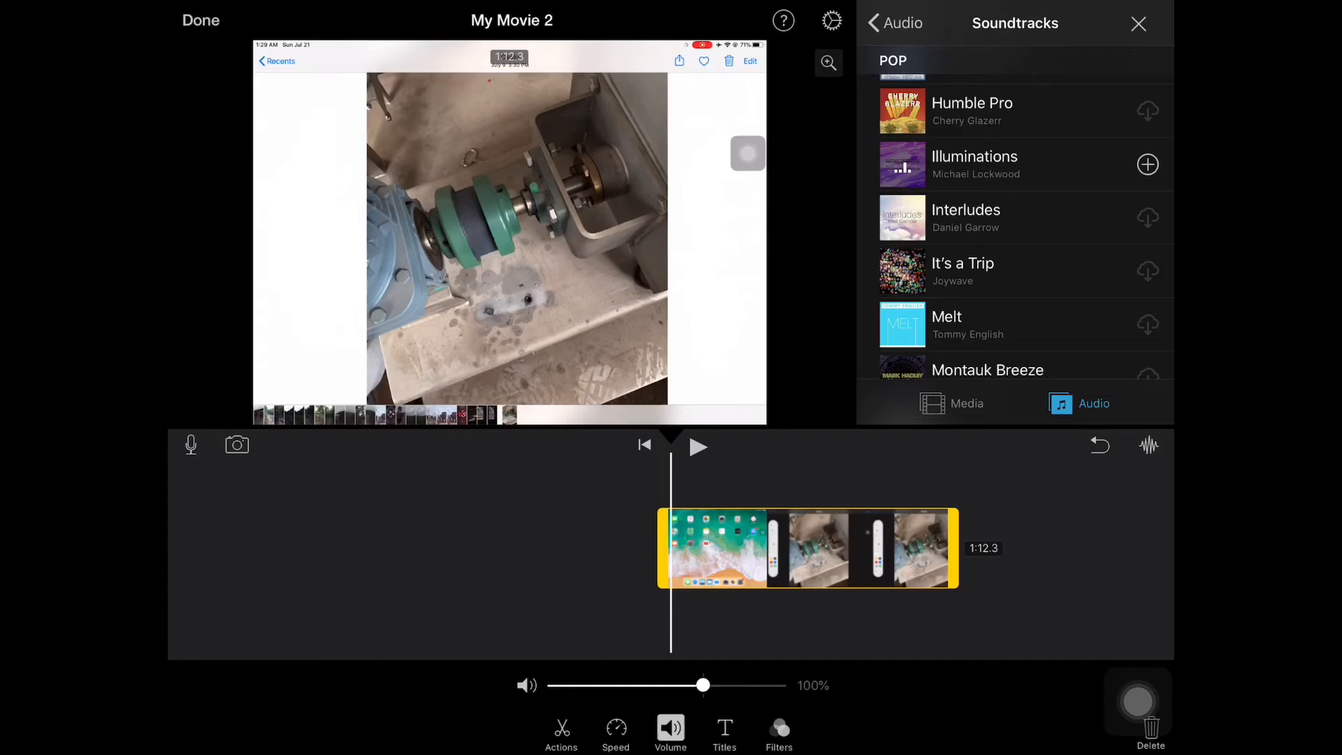
left_click(1147, 164)
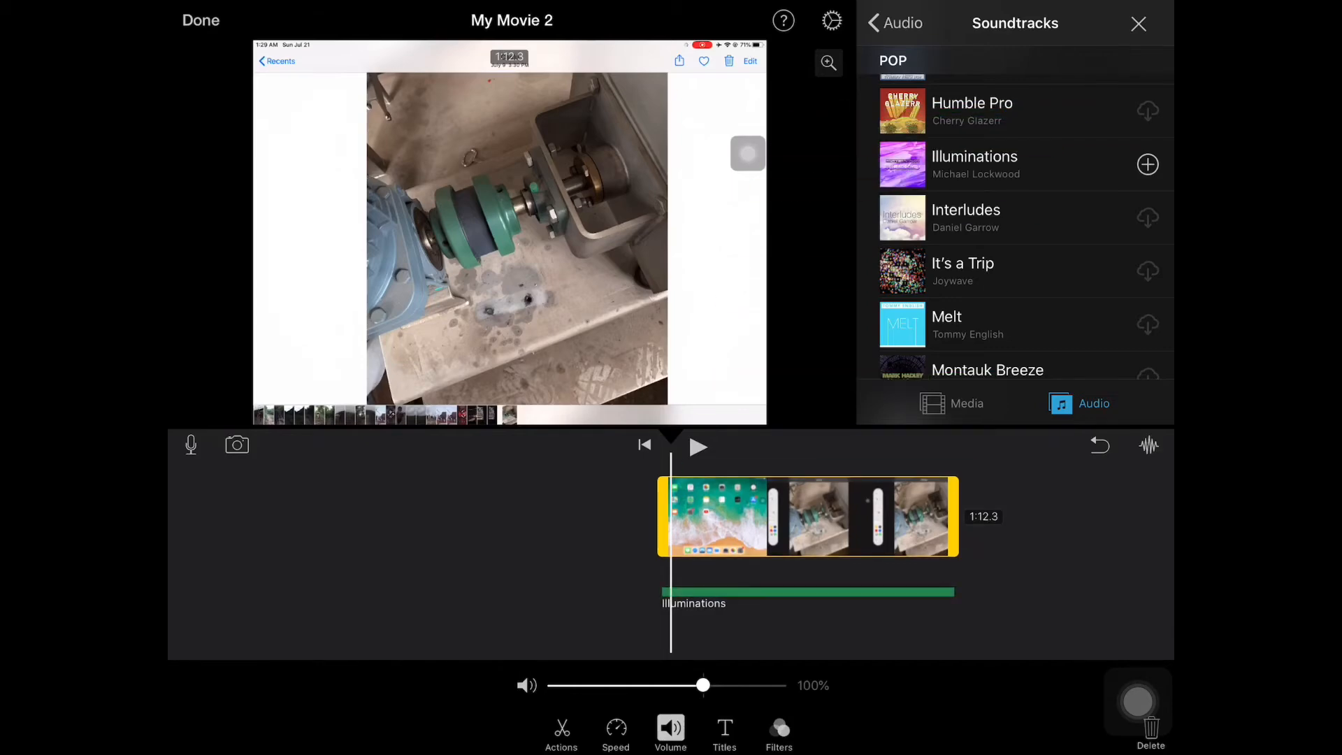
- Trim the clip to 35.7s, play it with Illuminations, then return to Projects
left_click(698, 447)
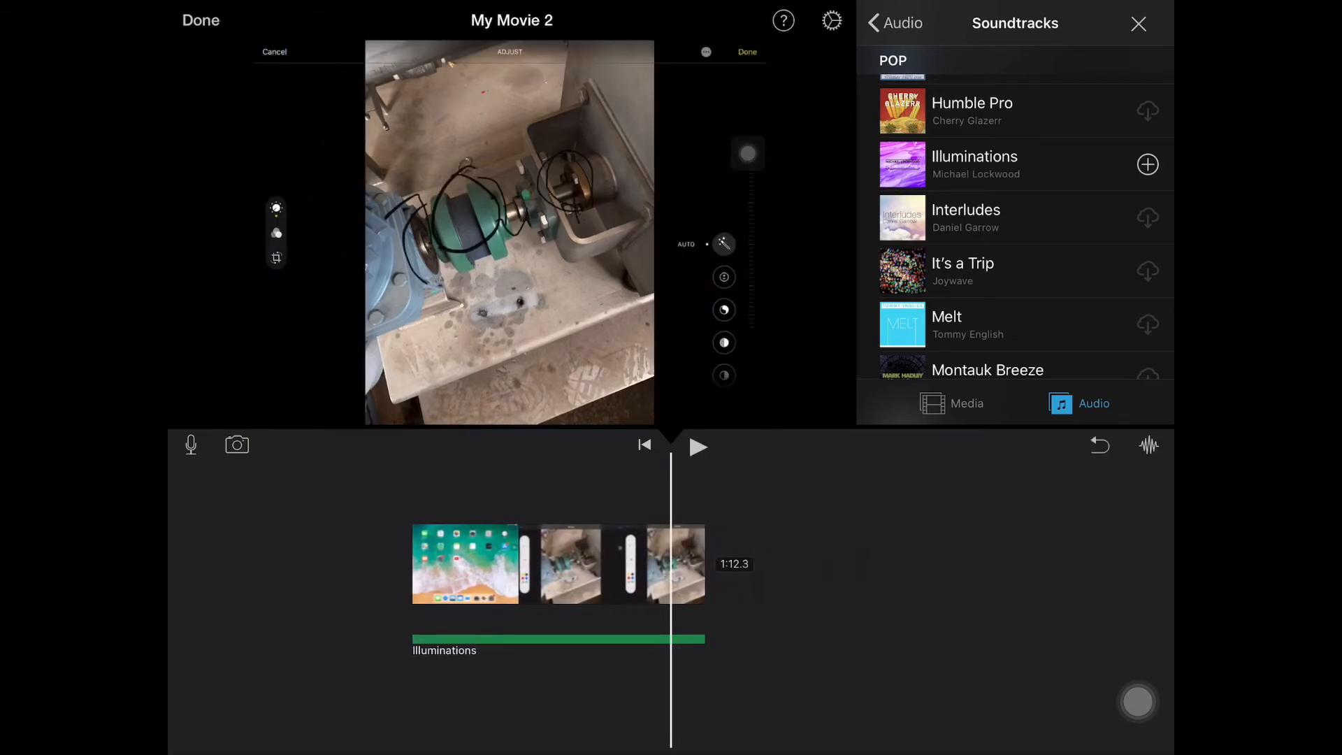
left_click(698, 447)
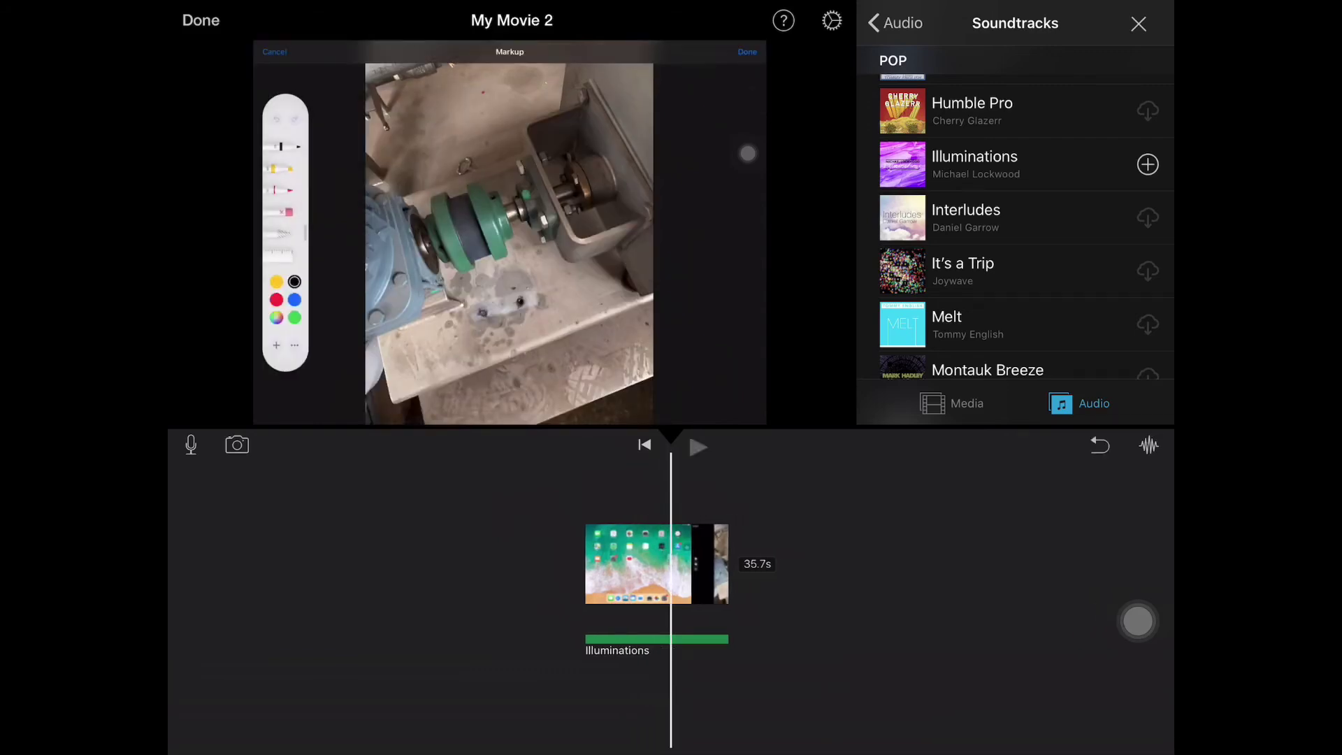
left_click(698, 446)
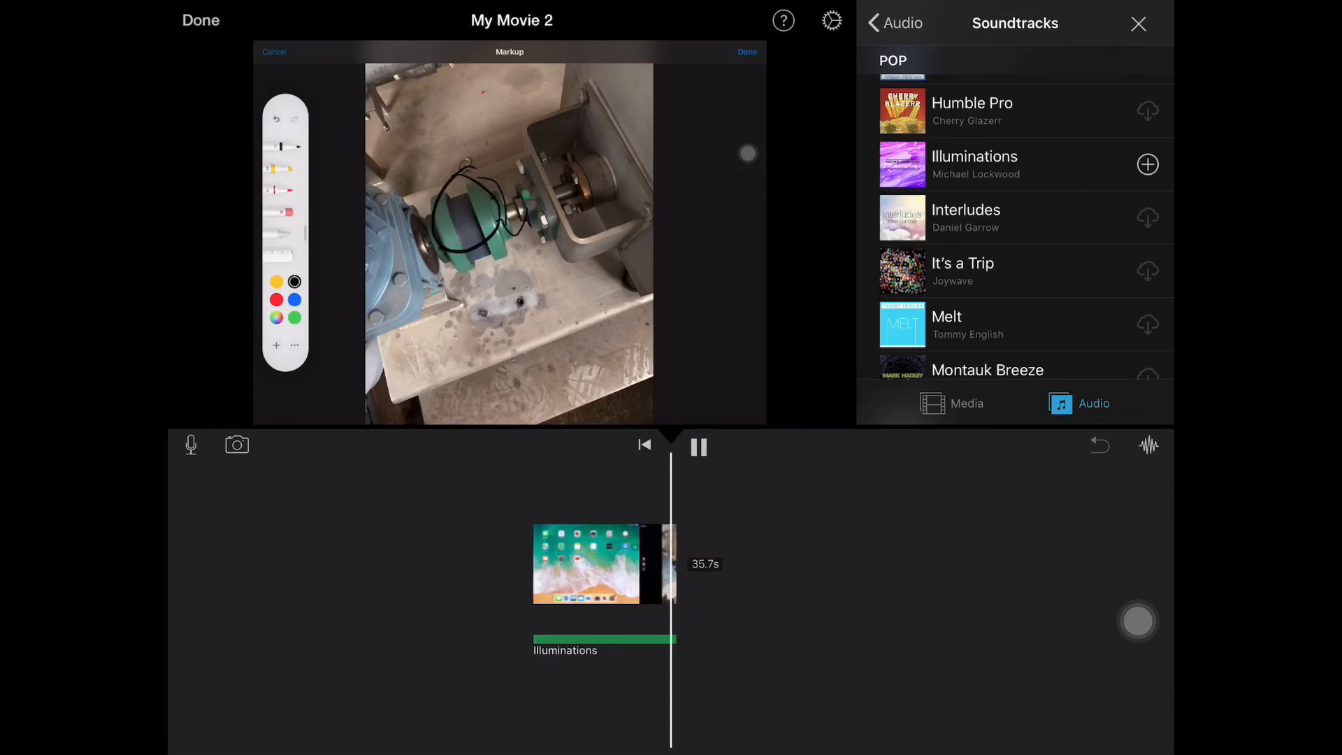
left_click(698, 447)
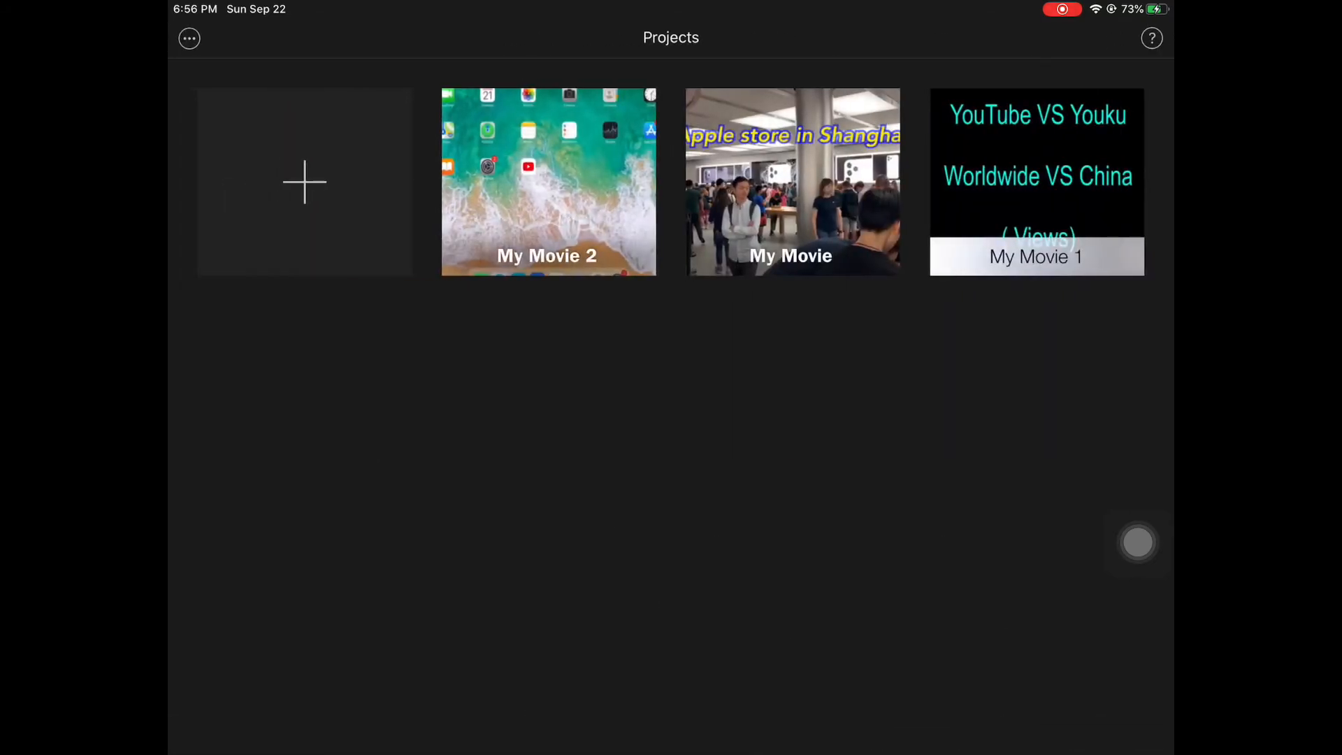
- Open My Movie 1 in the editor and delete its Bright soundtrack
left_click(1037, 178)
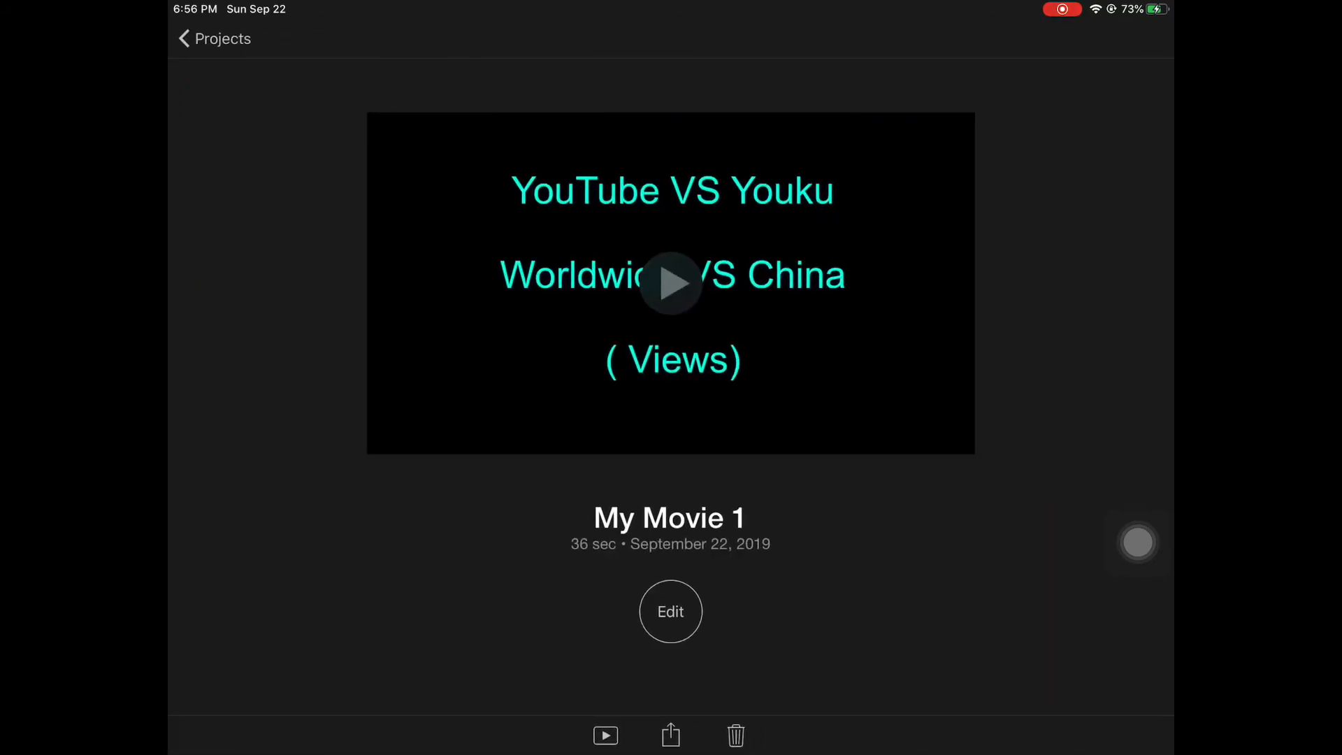
left_click(671, 612)
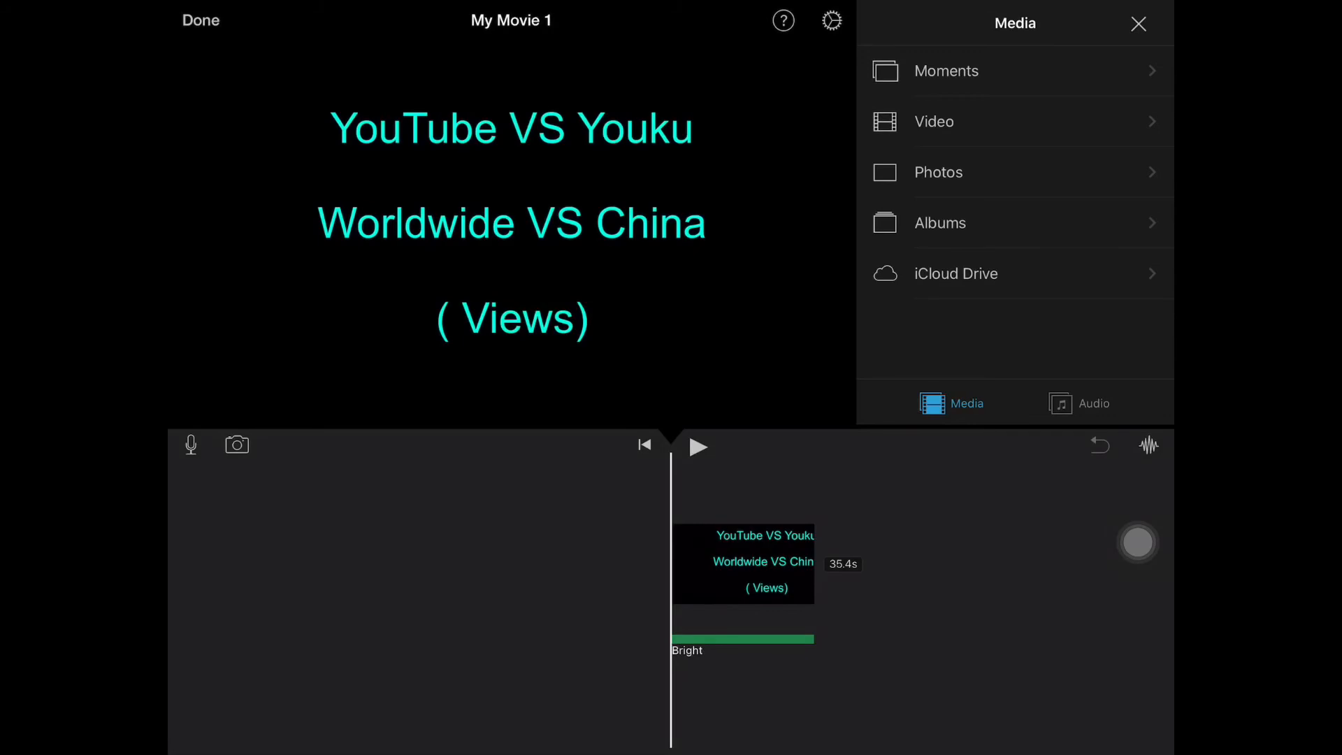
left_click(699, 447)
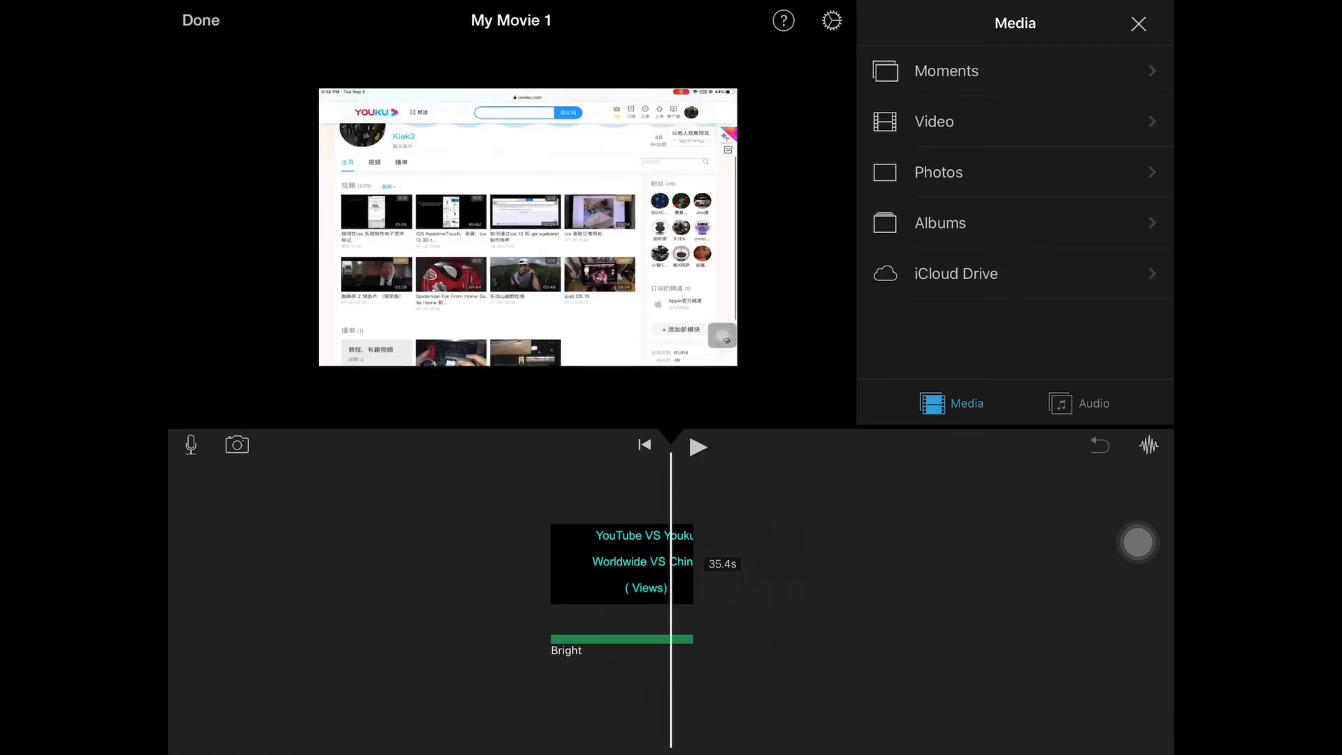
left_click(697, 447)
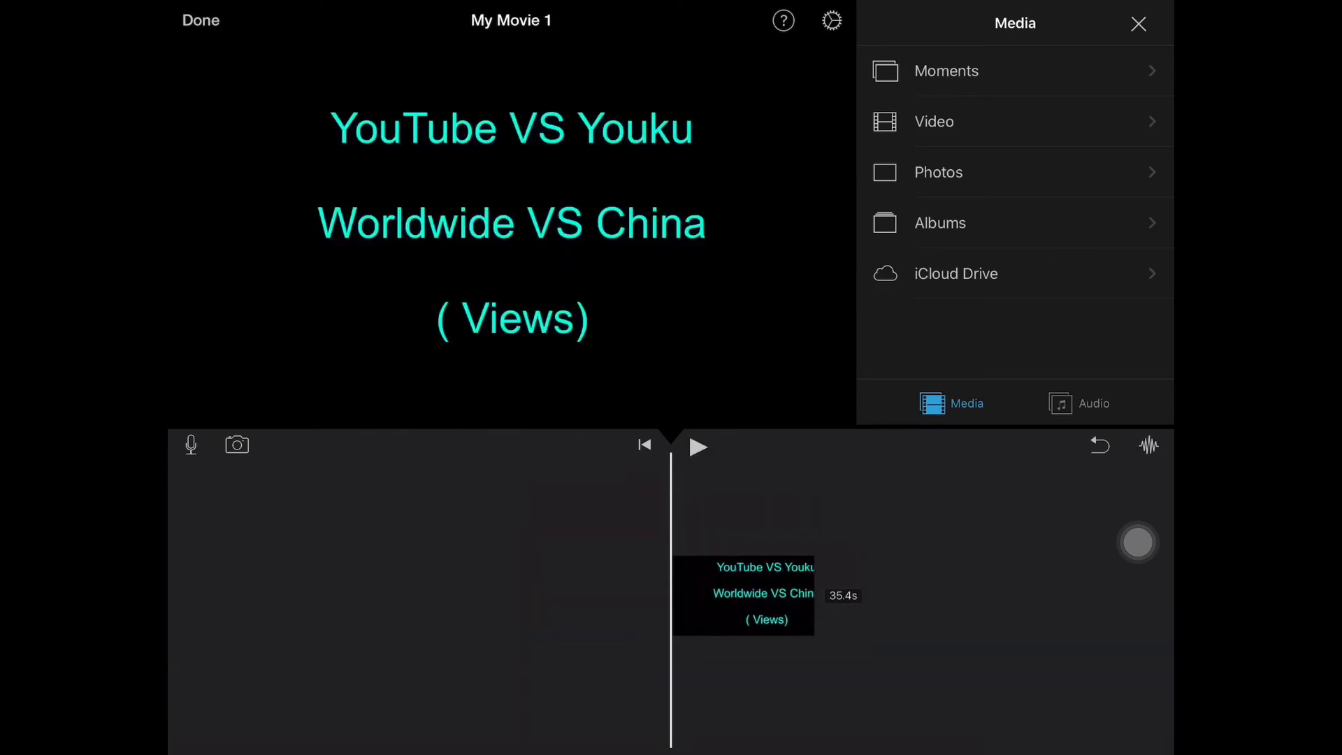
- Add the O.P.E.N soundtrack from Audio > Soundtracks beneath the title clip
left_click(1093, 403)
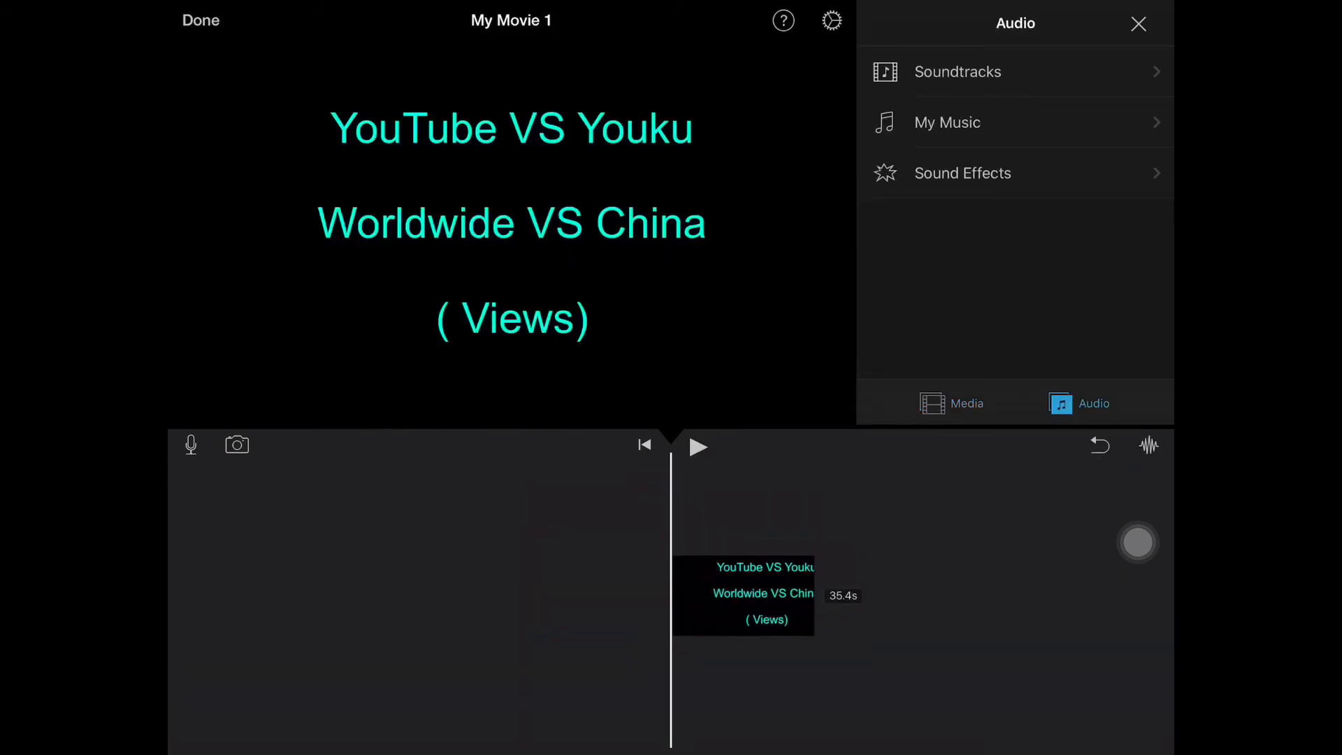
left_click(957, 72)
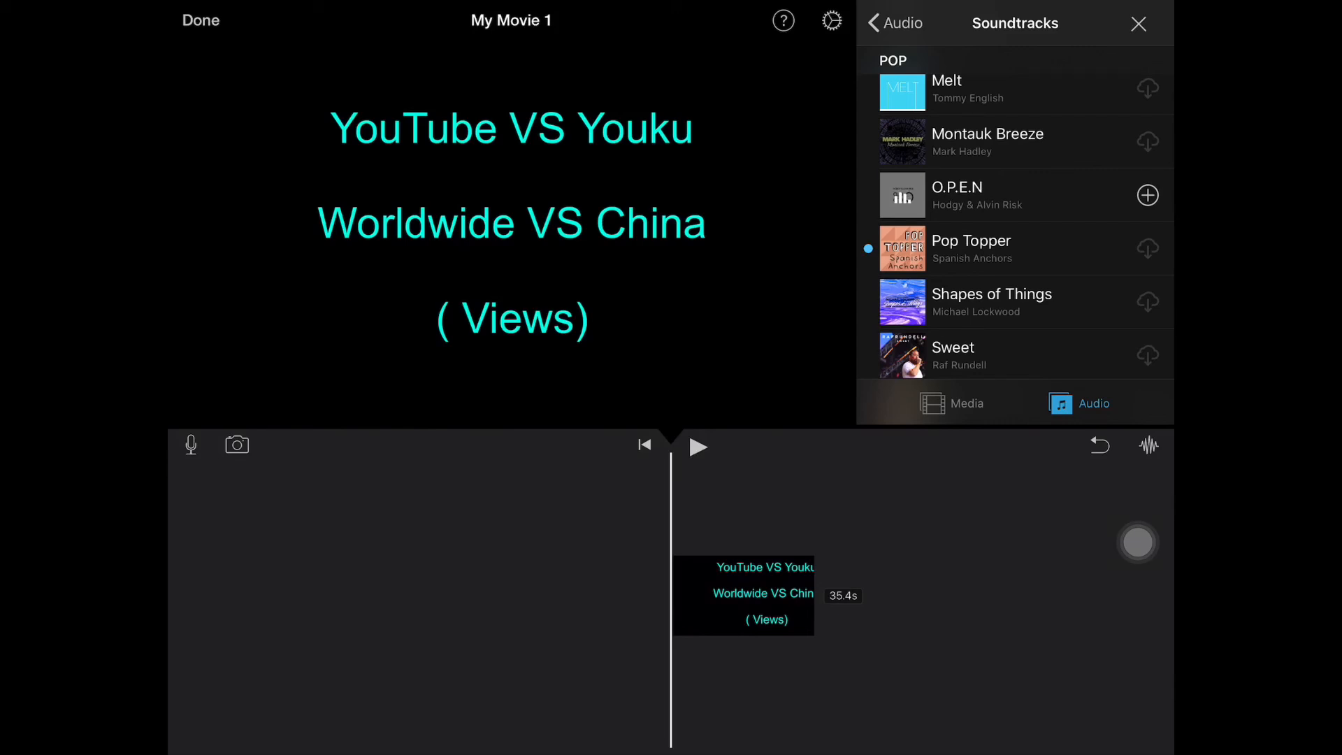
left_click(1147, 195)
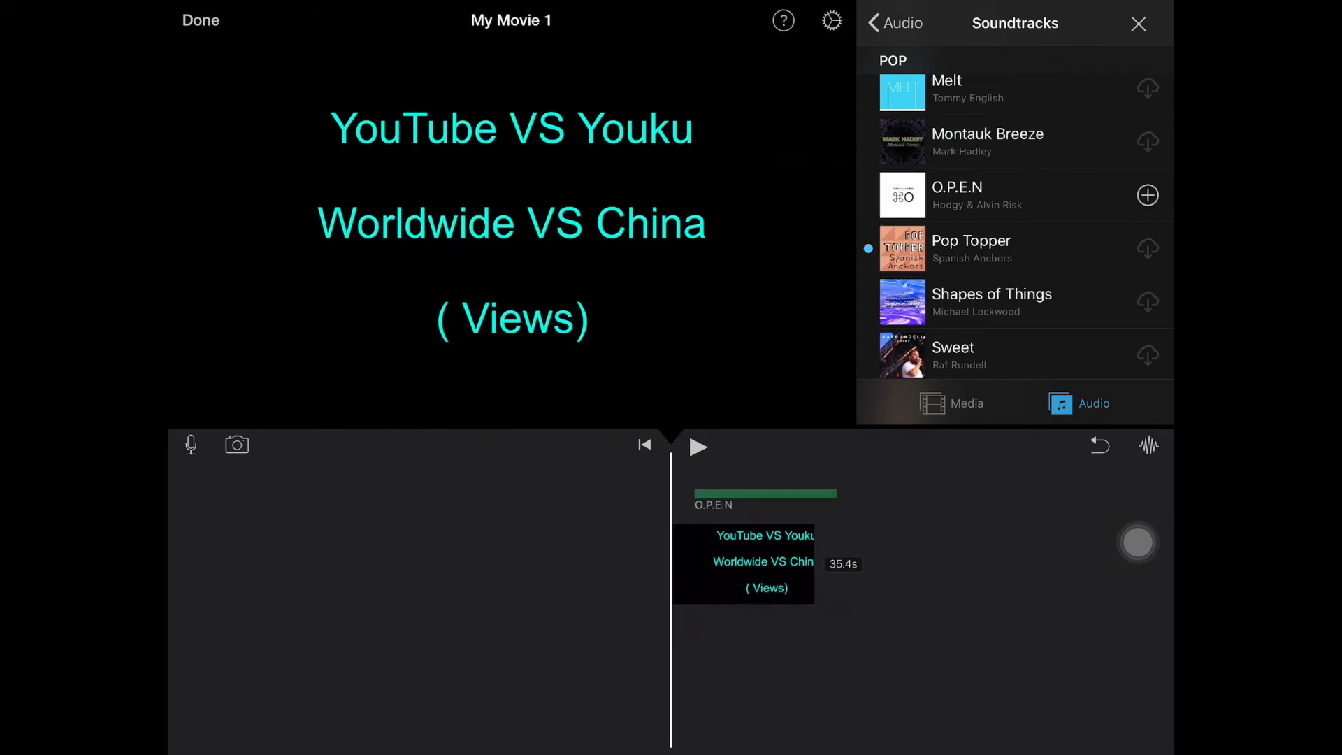
left_click(699, 446)
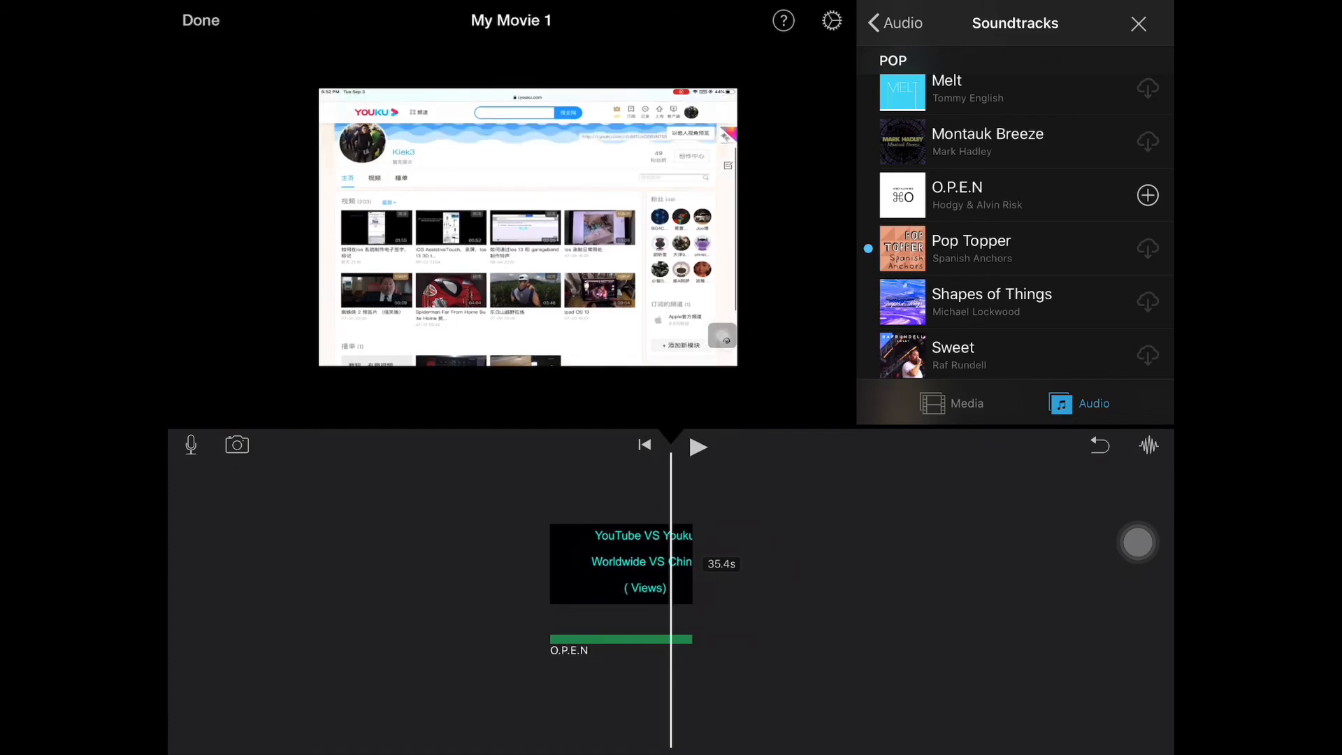
- Trim the title clip to 14.5s, deselect it, and return to the project page
left_click(698, 447)
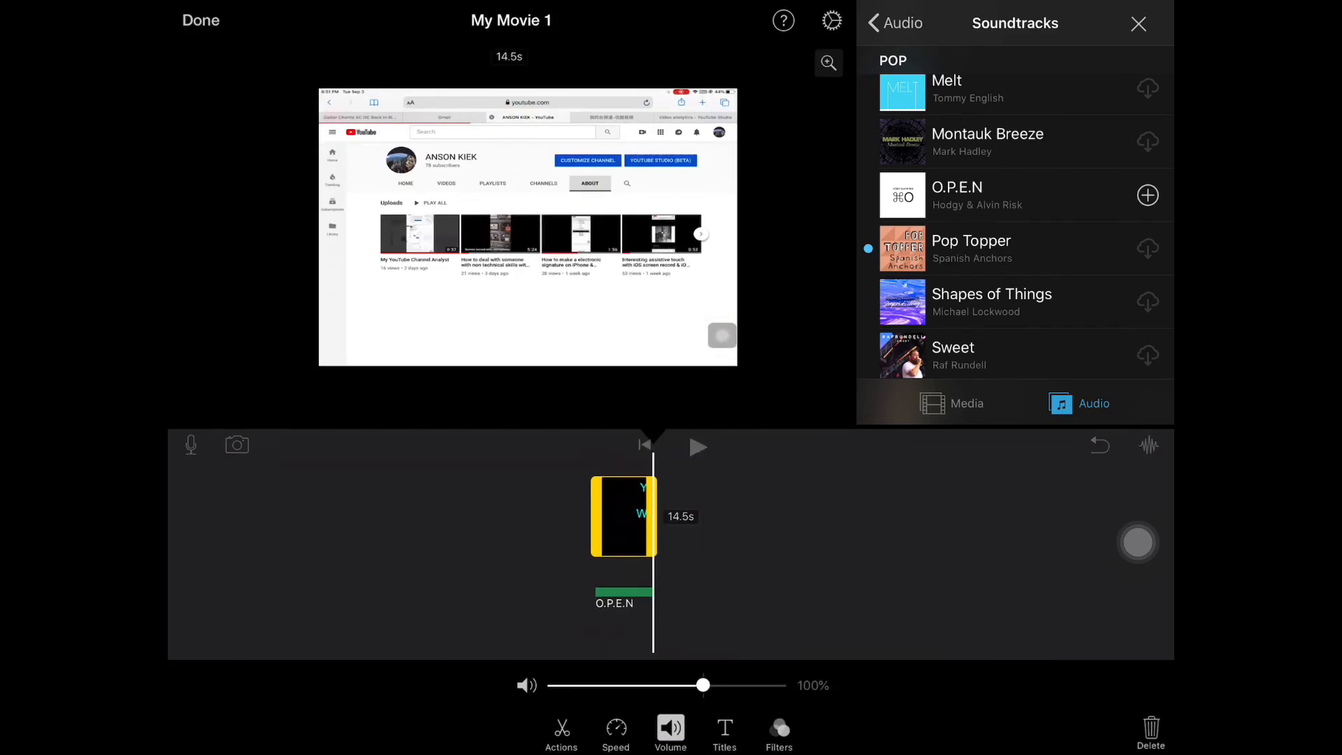
left_click(698, 447)
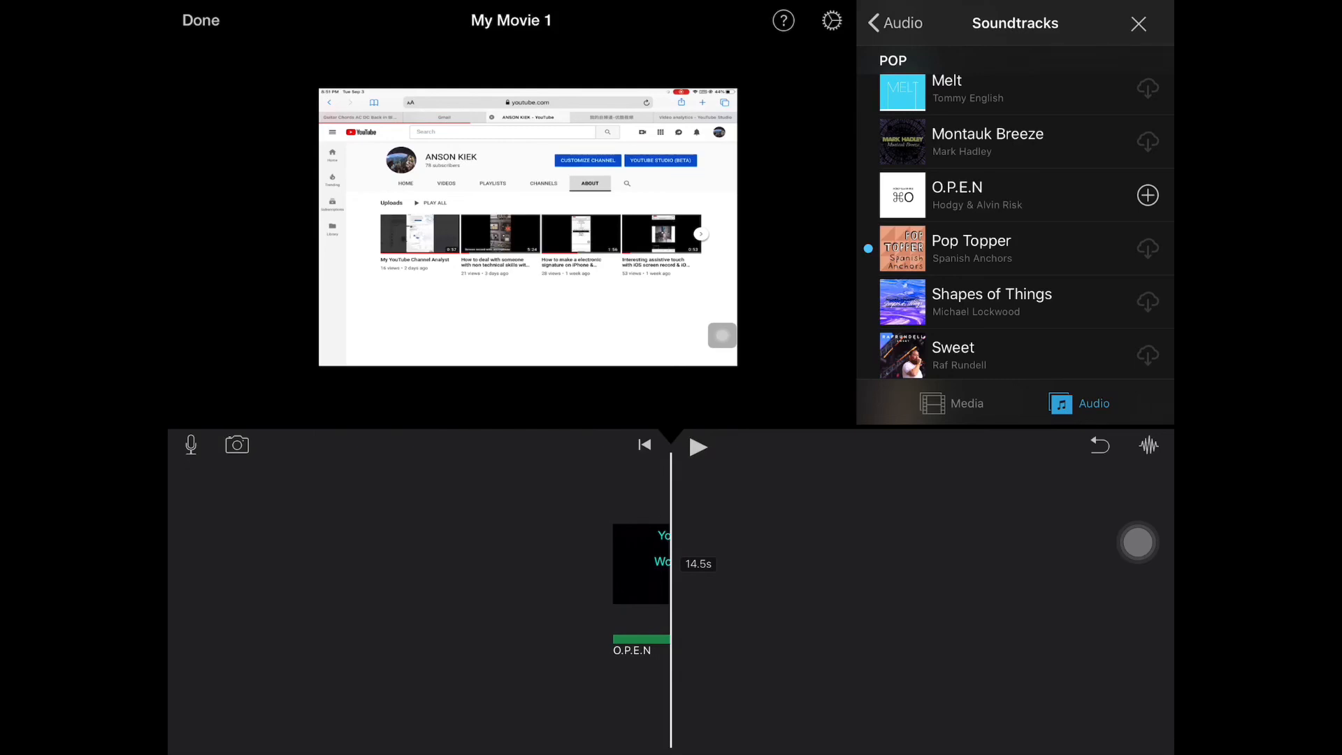
left_click(201, 20)
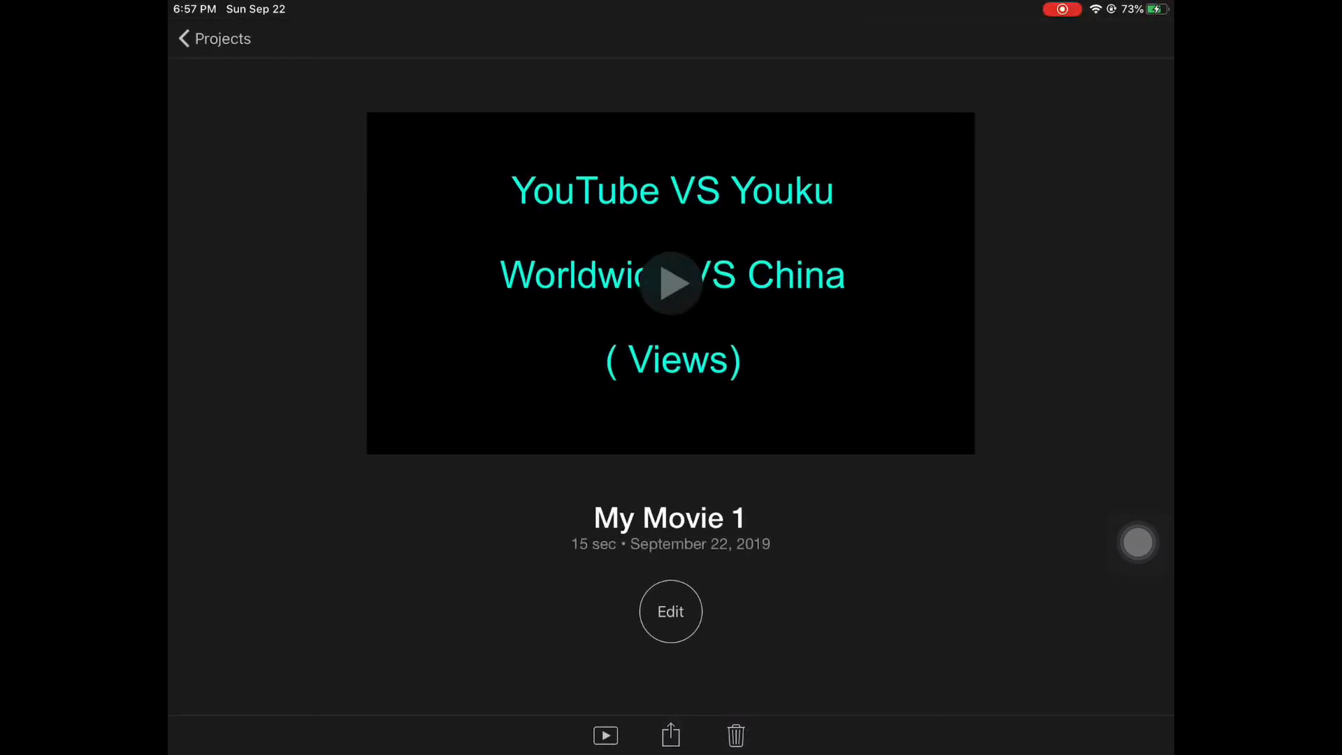